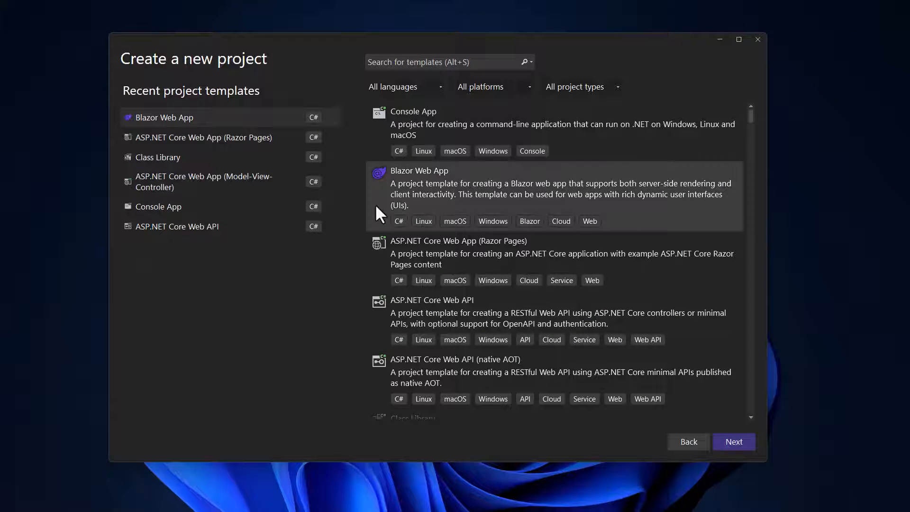
# Choose the ASP.NET Core Web App (MVC) template and continue to project settings
pyautogui.write('mvc')
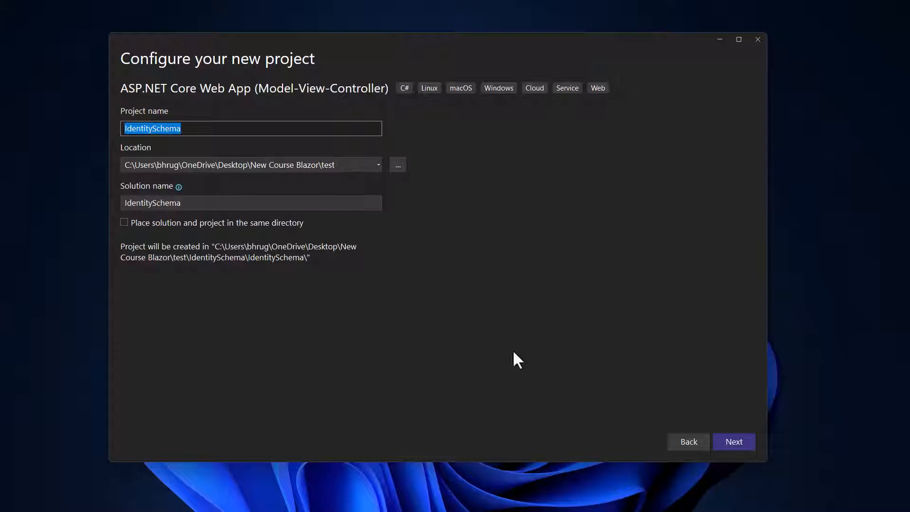
pyautogui.click(733, 442)
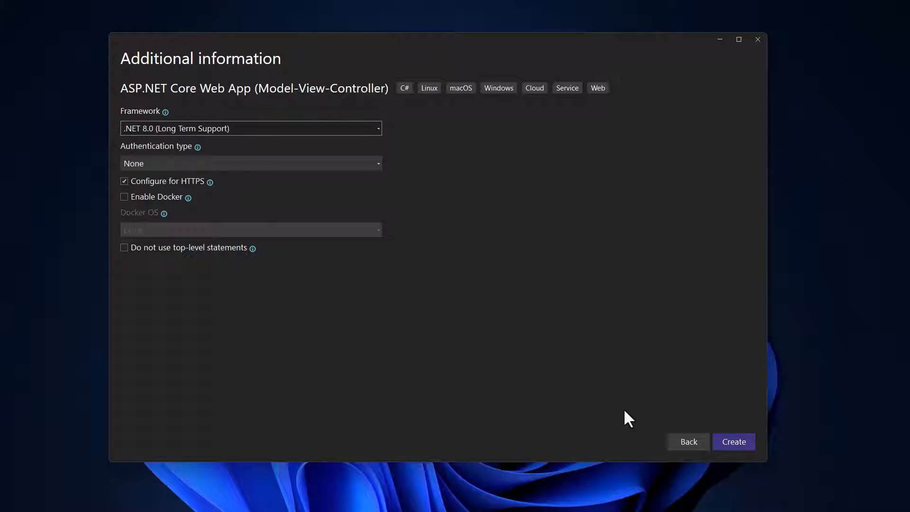
pyautogui.moveTo(194, 140)
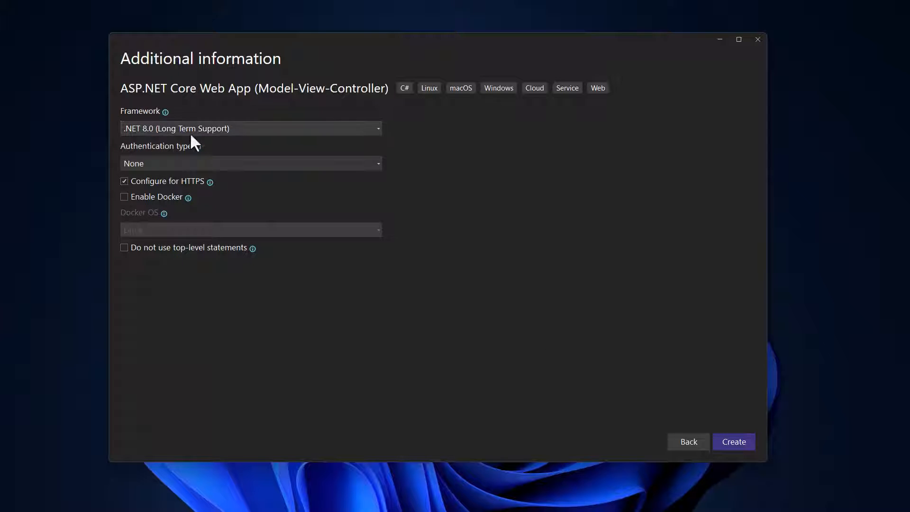
# Set authentication to Individual Accounts and create the IdentitySchema project
pyautogui.click(250, 163)
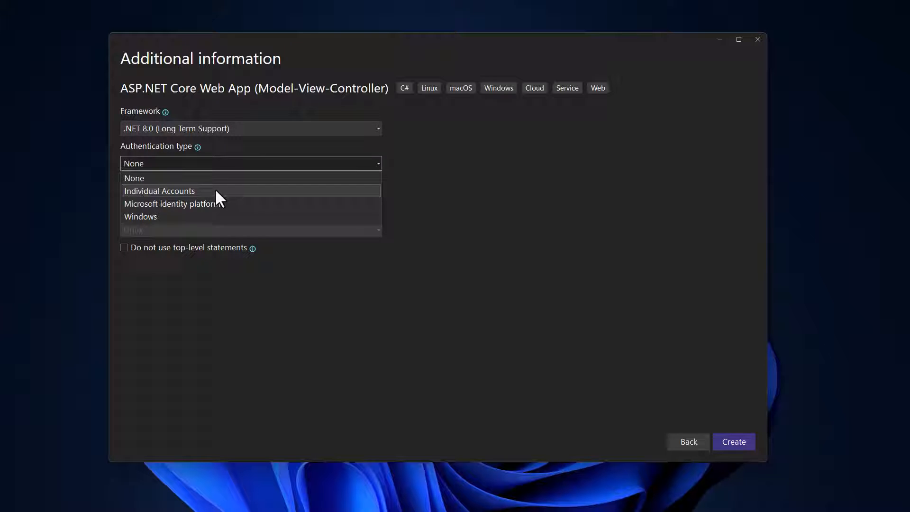
pyautogui.click(159, 192)
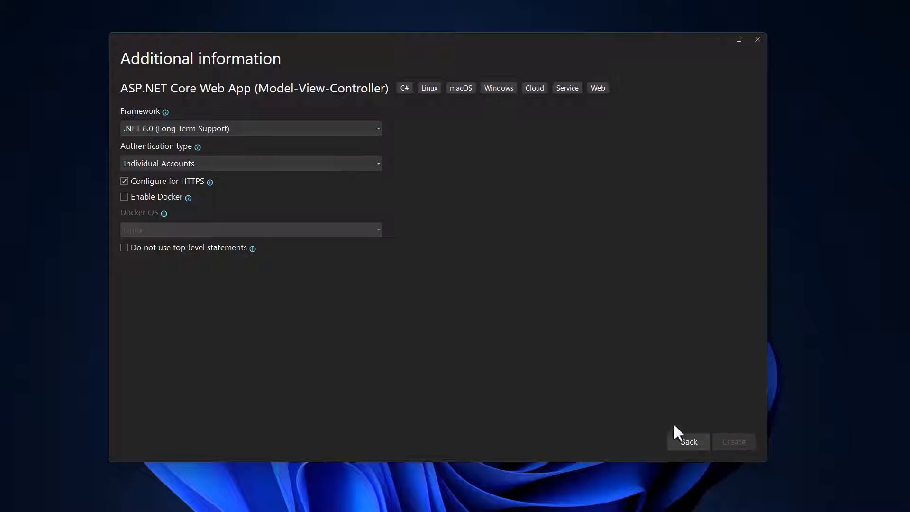
pyautogui.click(733, 442)
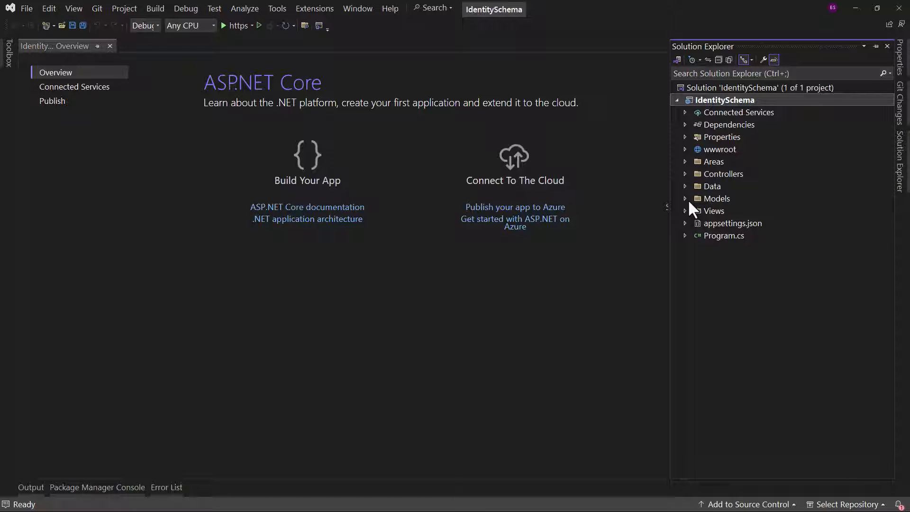
# Add a new Product class to the Models folder
pyautogui.rightClick(715, 198)
pyautogui.write('P')
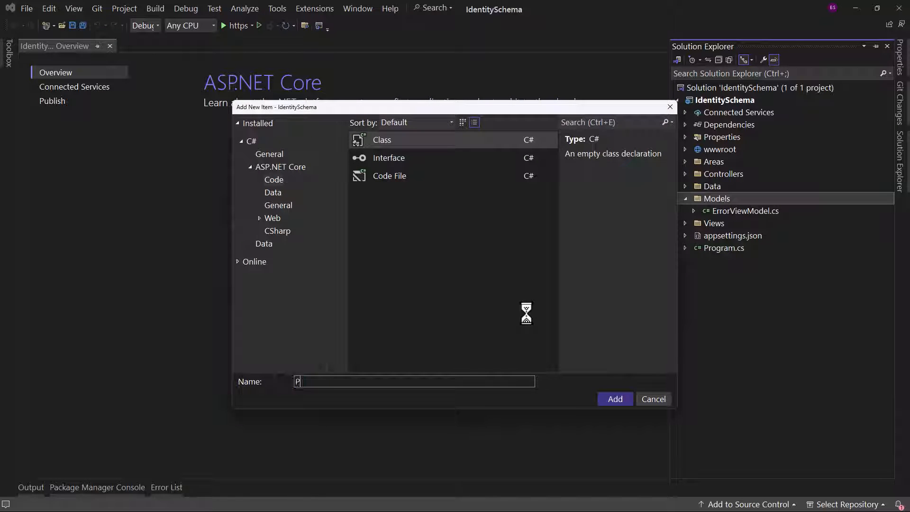
pyautogui.write('roducts')
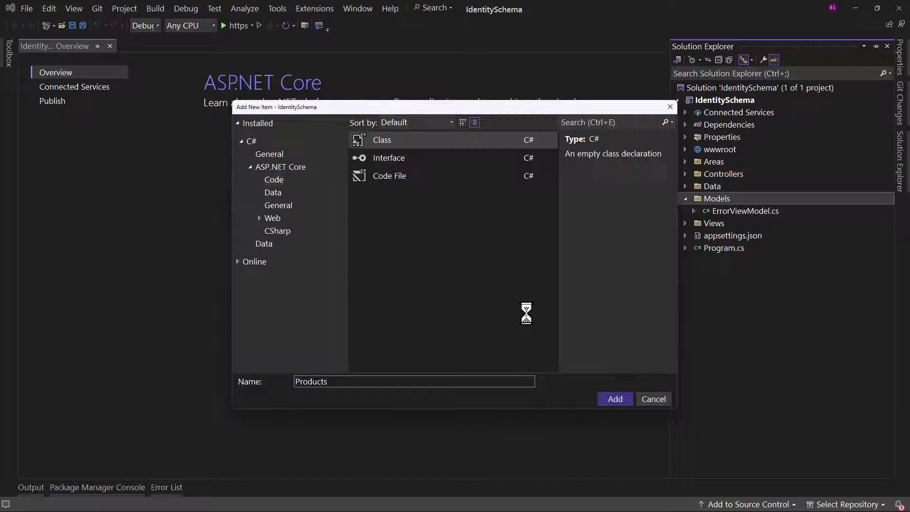
pyautogui.click(615, 399)
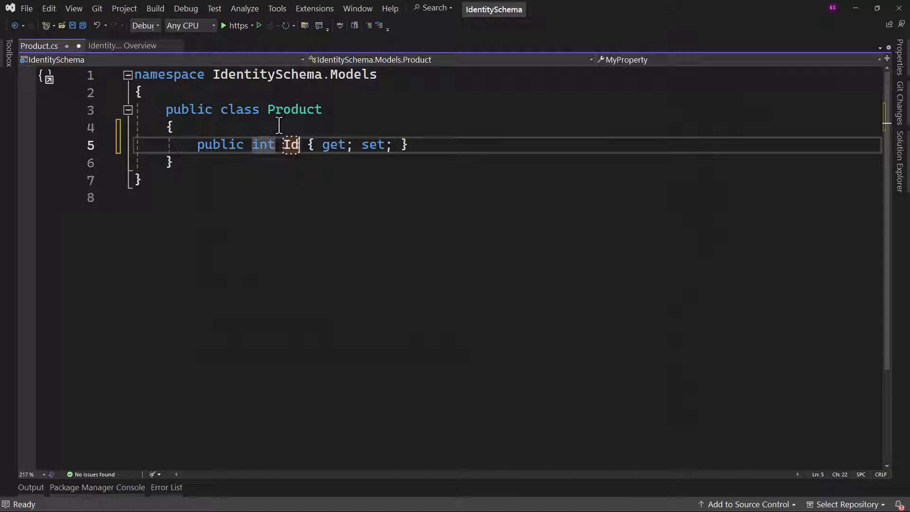
# Give Product int Id and string Name properties, then review appsettings.json
pyautogui.write('public int MyProperty { get; set; }')
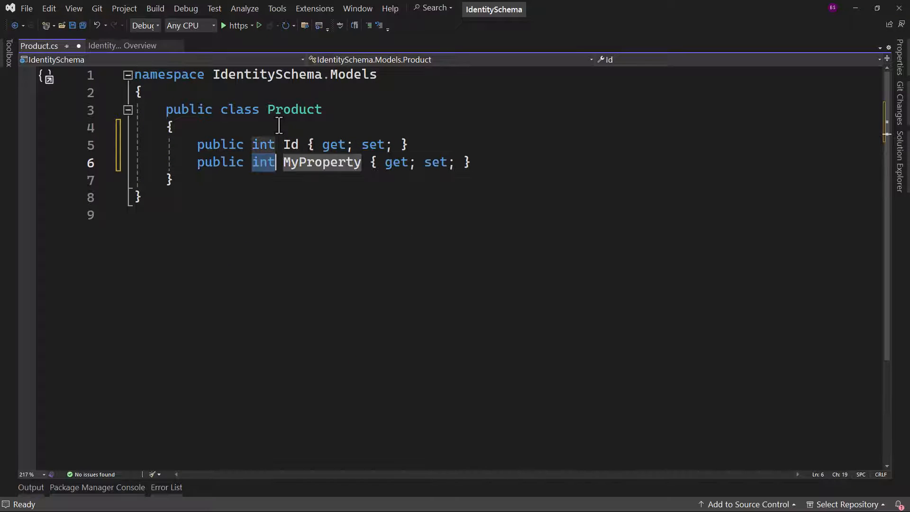
pyautogui.write('string')
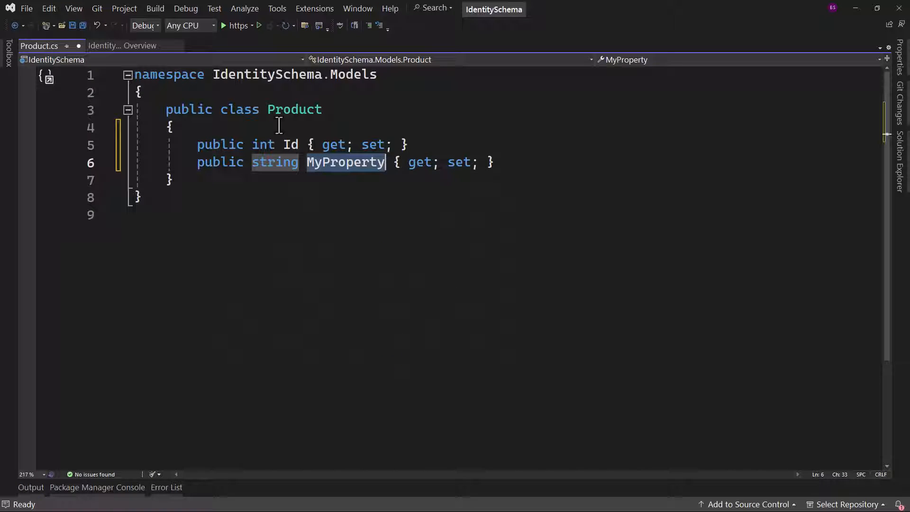
pyautogui.write('Name')
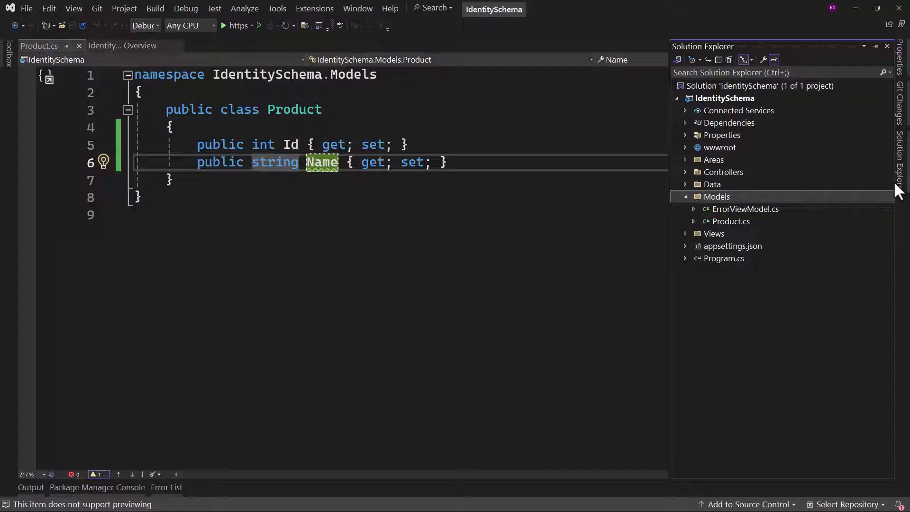
pyautogui.doubleClick(725, 258)
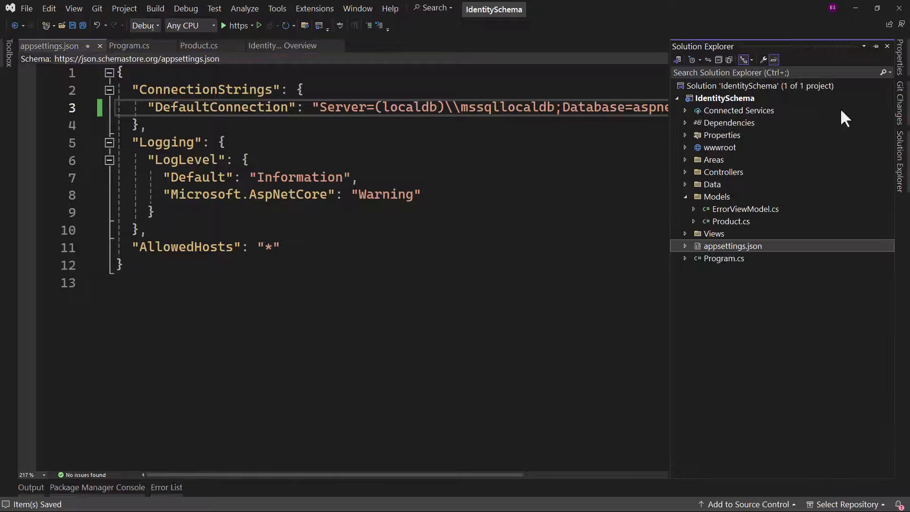
# Add public DbSet<Product> Products { get; set; } to ApplicationDbContext
pyautogui.click(685, 184)
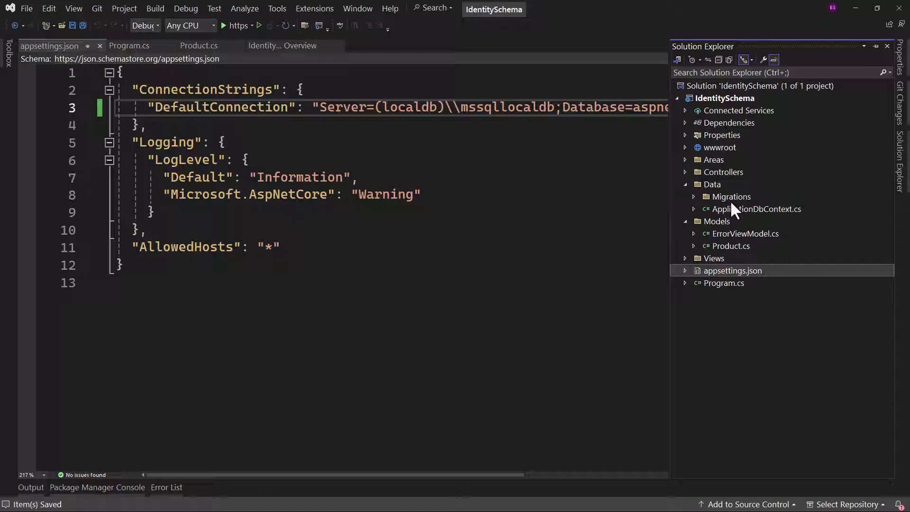
pyautogui.doubleClick(756, 209)
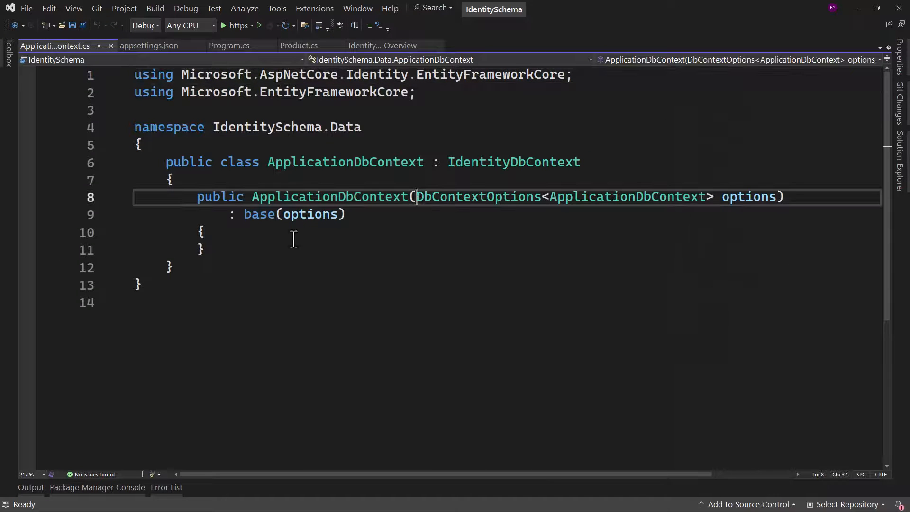
pyautogui.write('prop')
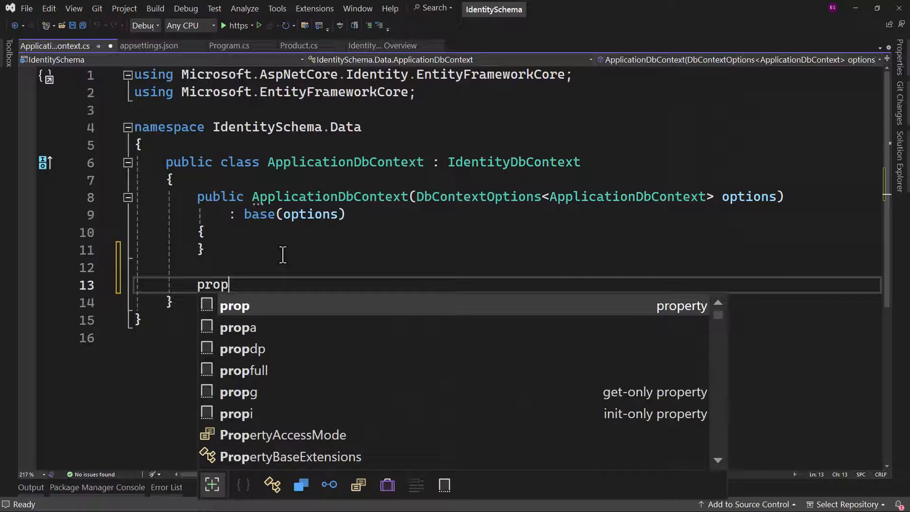
pyautogui.press('Tab')
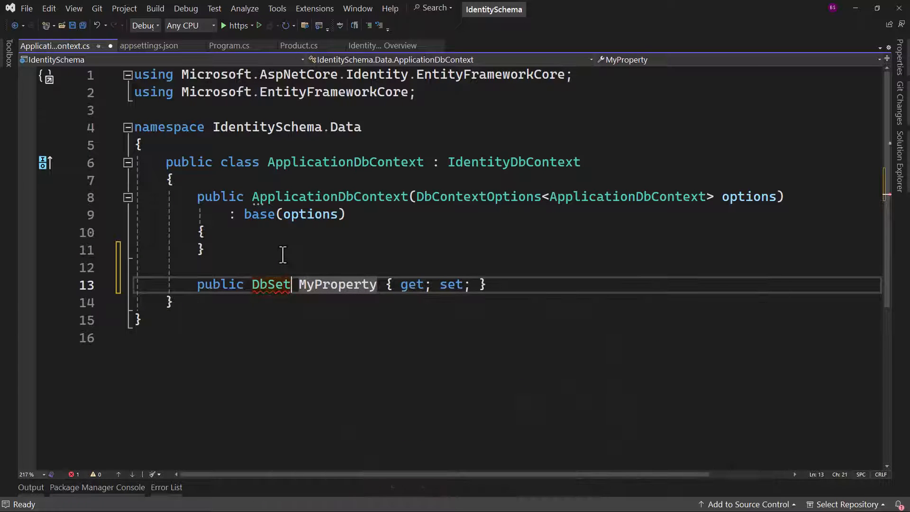
pyautogui.write('<Produc')
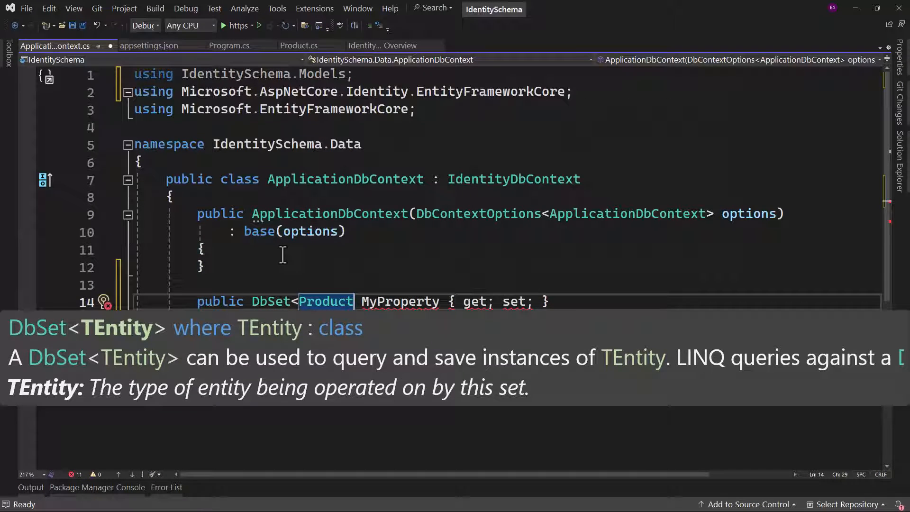
pyautogui.write('P')
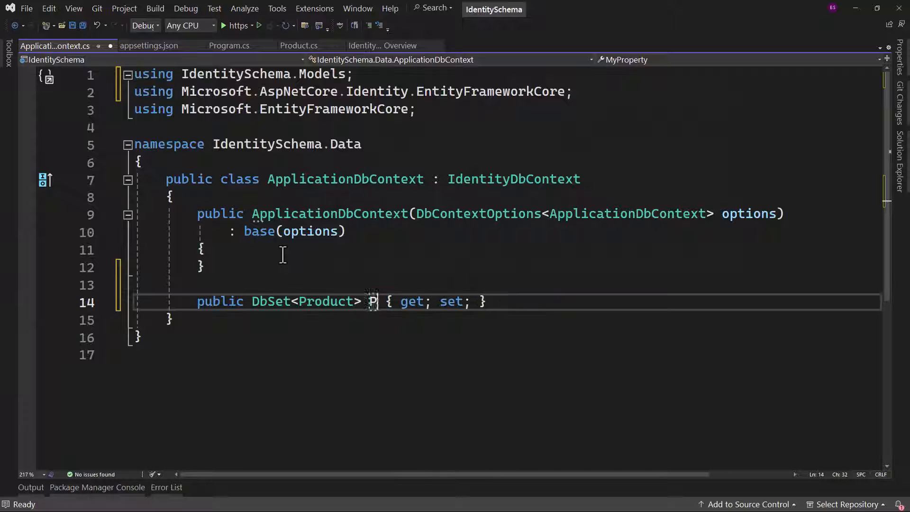
pyautogui.write('roducts')
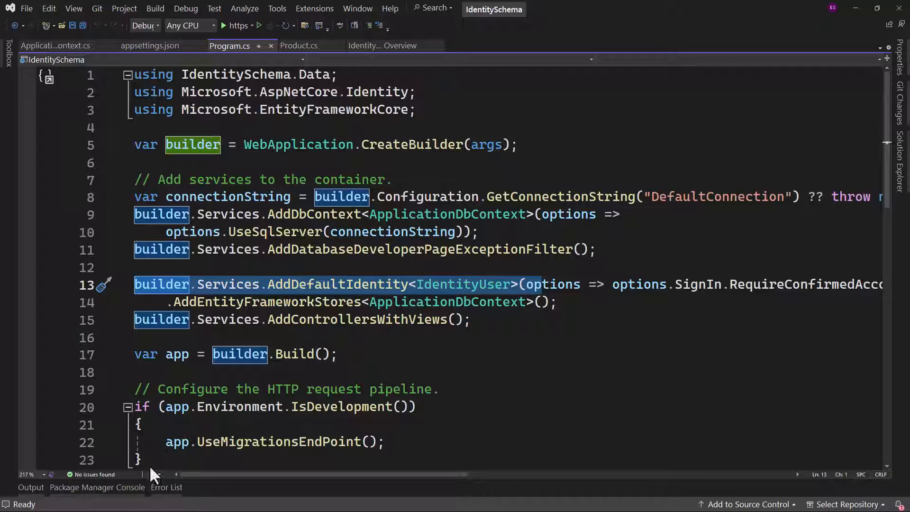
# Run add-migration inital and update-database in the Package Manager Console
pyautogui.click(97, 487)
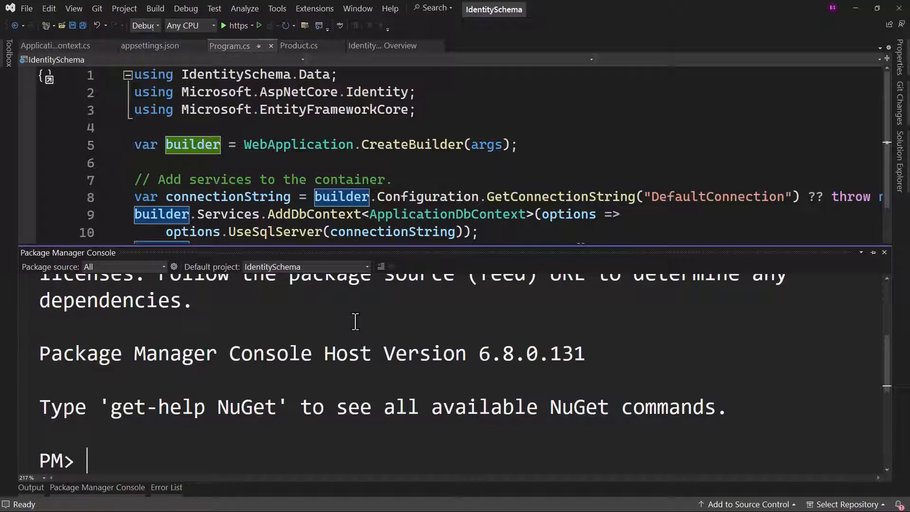
pyautogui.write('upda')
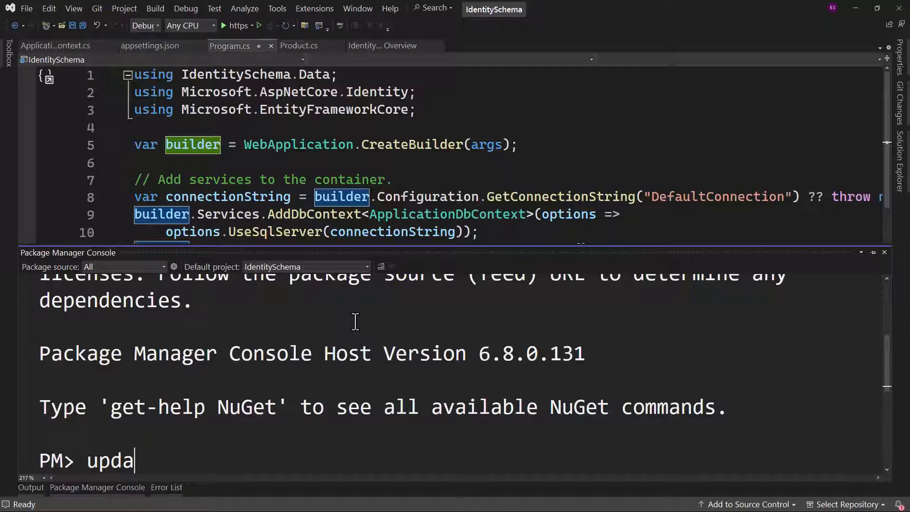
pyautogui.write('add-migration inital')
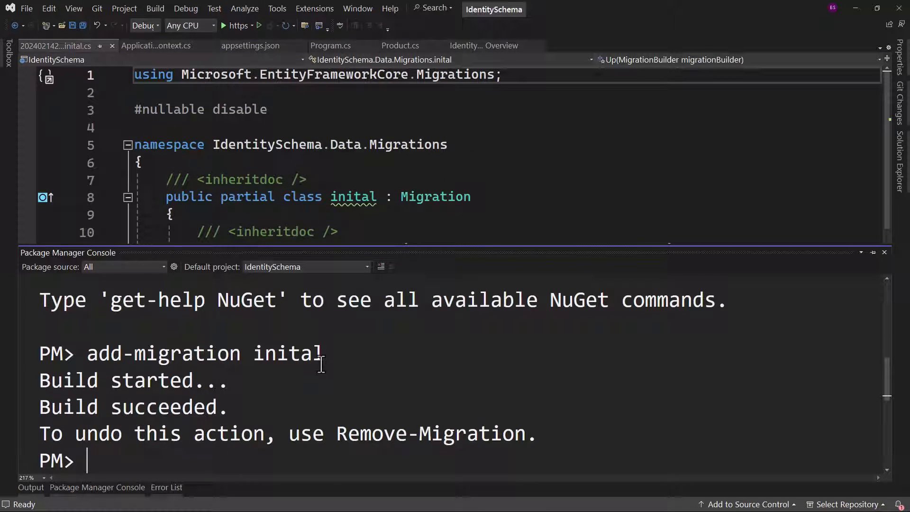
pyautogui.write('update-database')
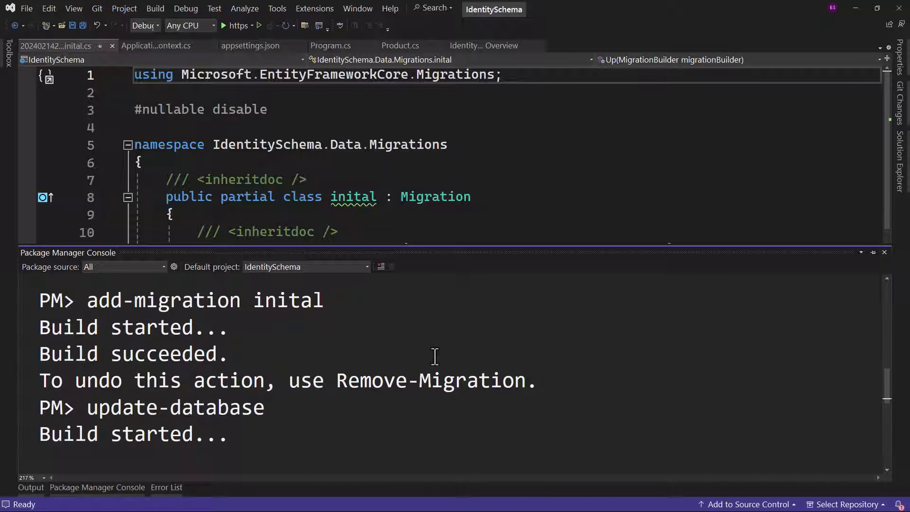
pyautogui.moveTo(402, 339)
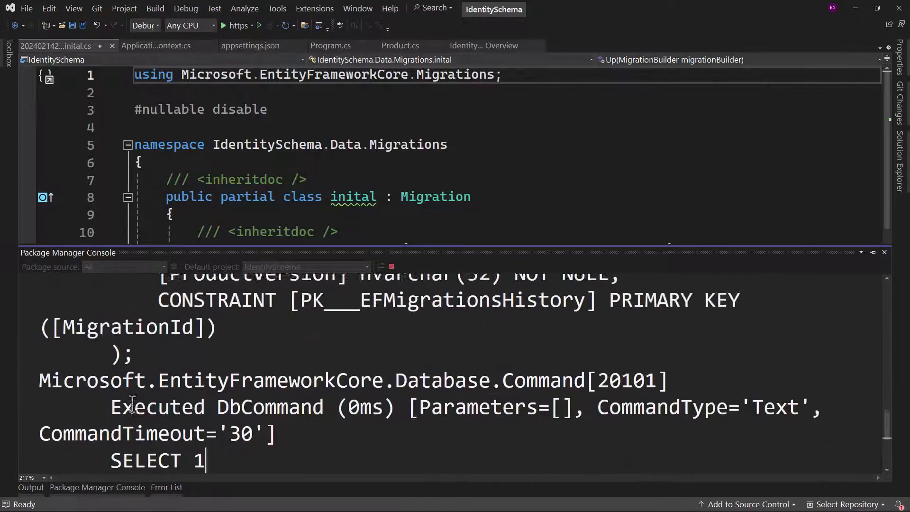
pyautogui.scroll(-3)
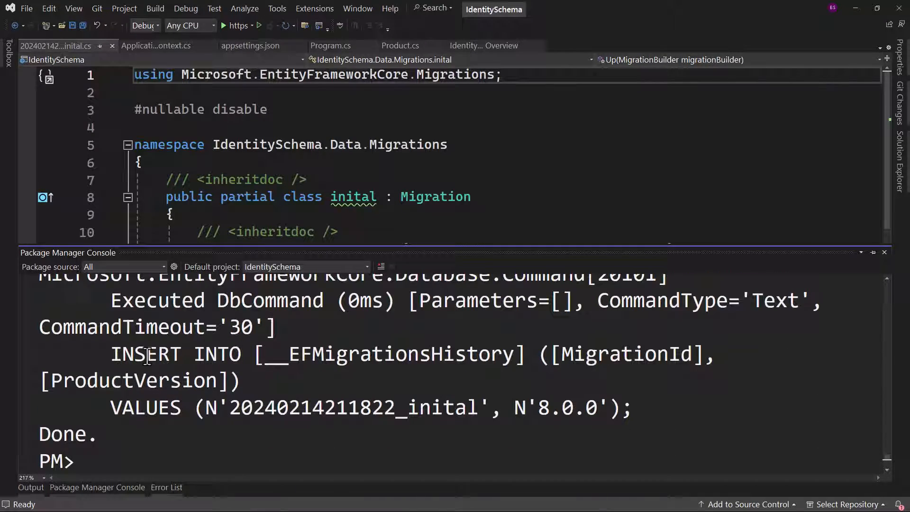
pyautogui.moveTo(202, 379)
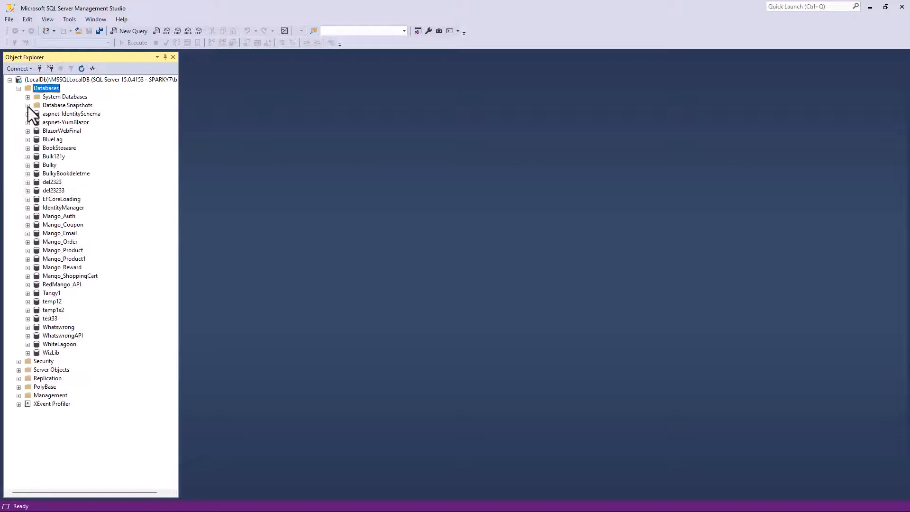
pyautogui.click(28, 113)
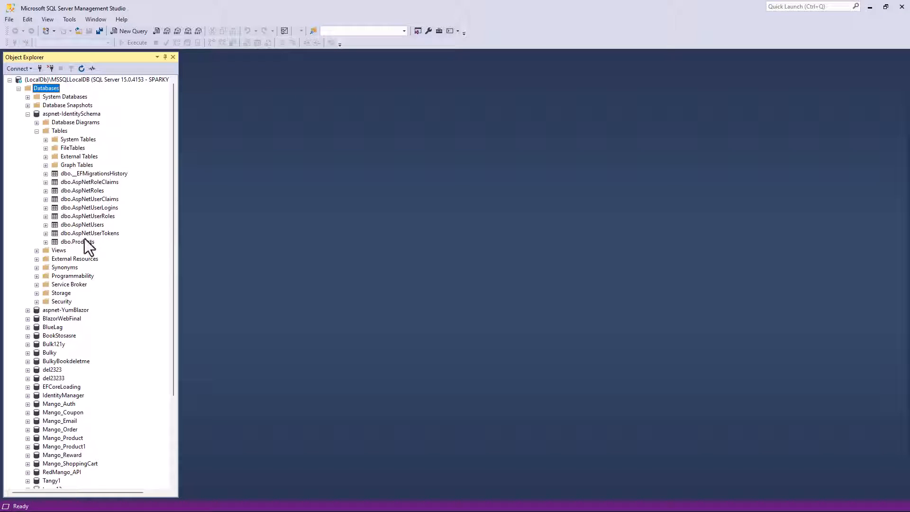
pyautogui.moveTo(70, 244)
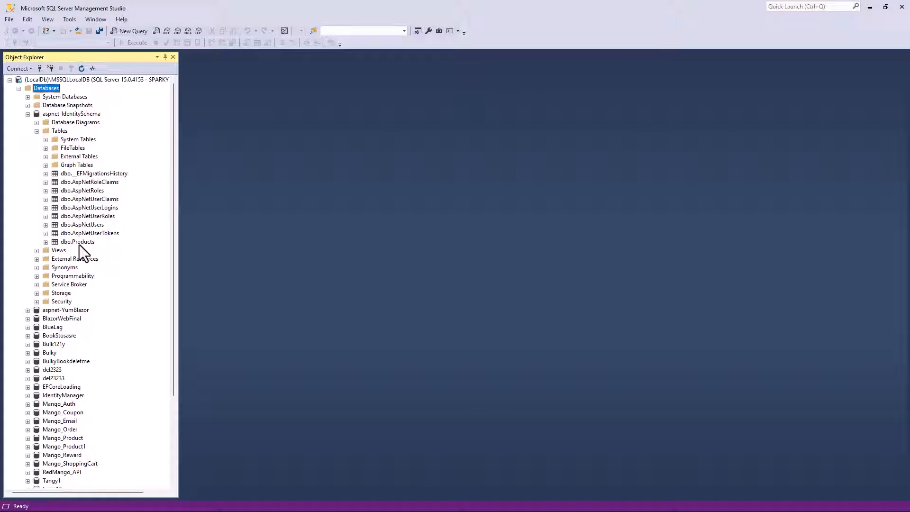
pyautogui.moveTo(70, 259)
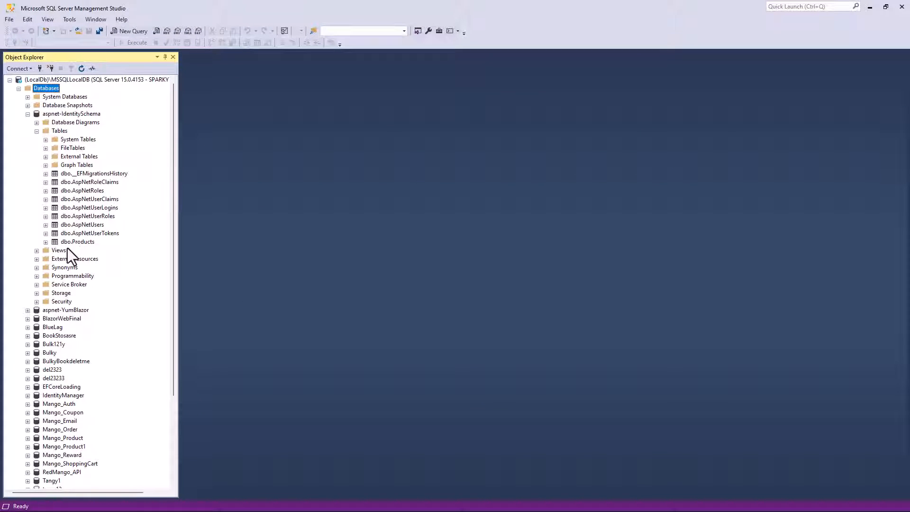
pyautogui.moveTo(71, 236)
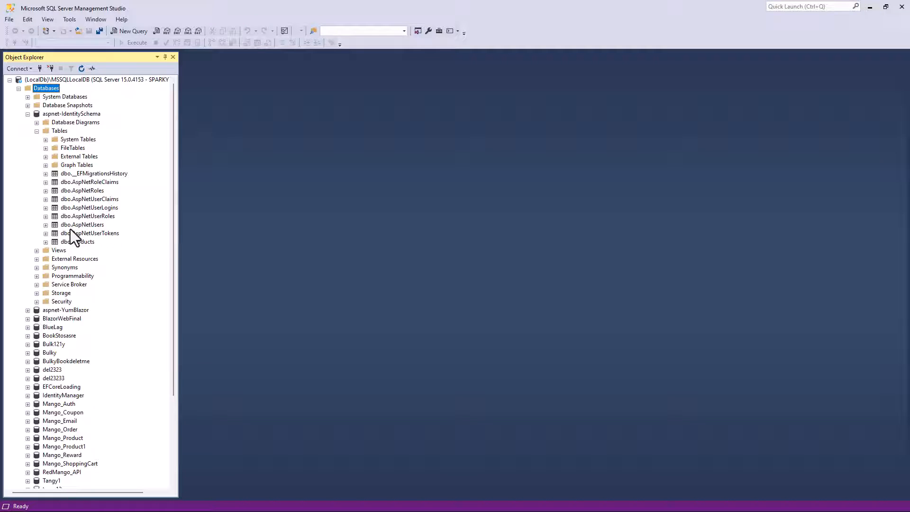
pyautogui.moveTo(85, 249)
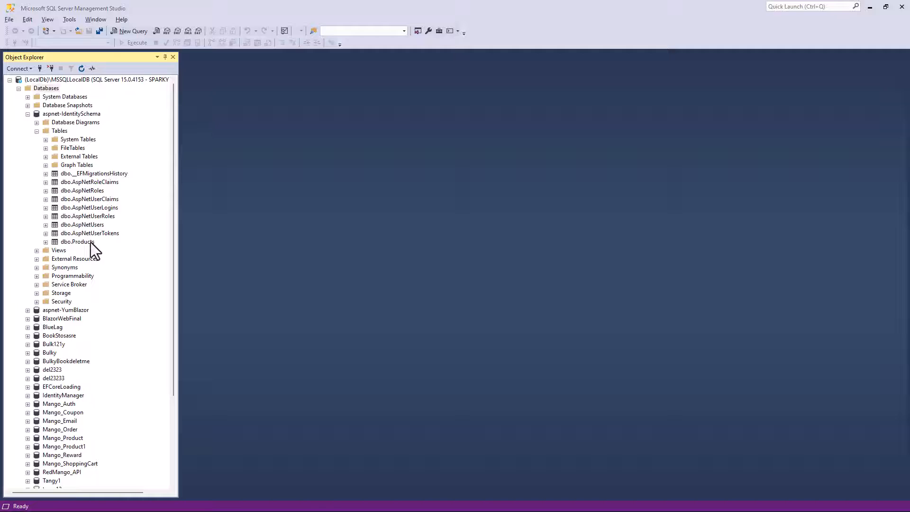
pyautogui.press('alt+tab')
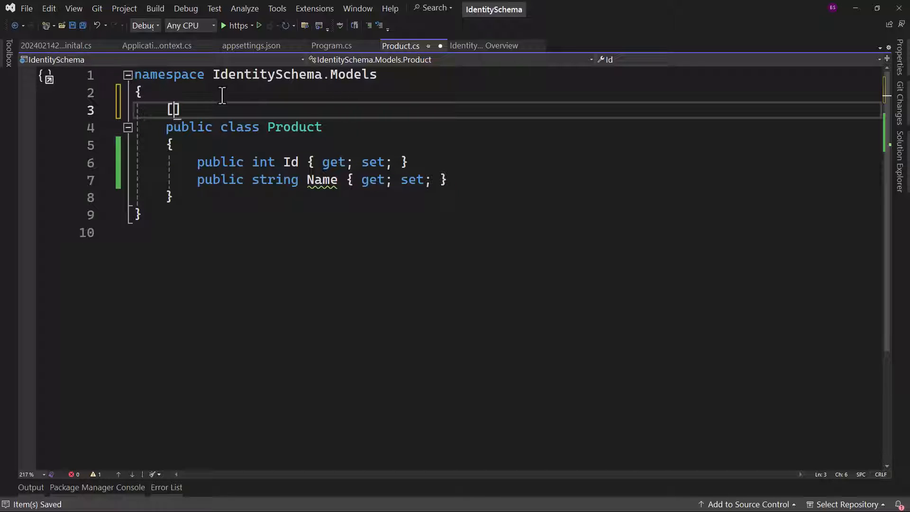
# Annotate the Product class with [Table("Product")]
pyautogui.write('Table("')
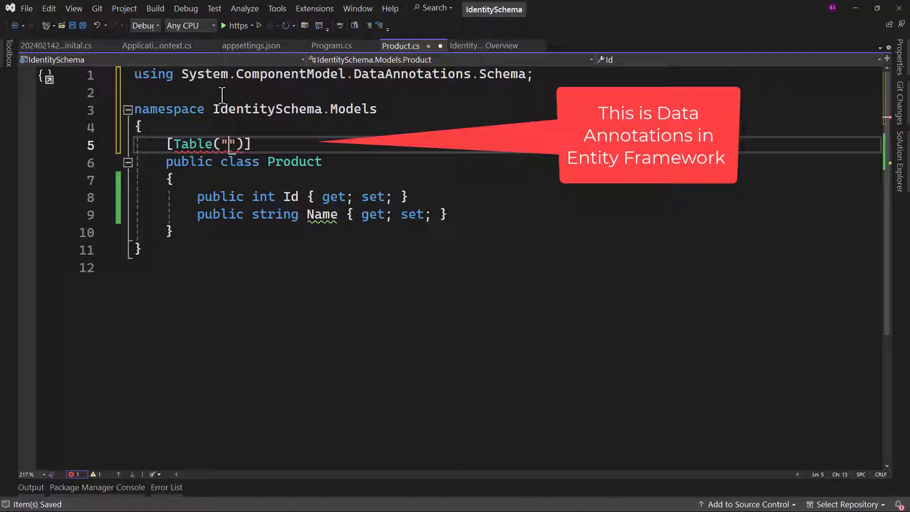
pyautogui.write('prod')
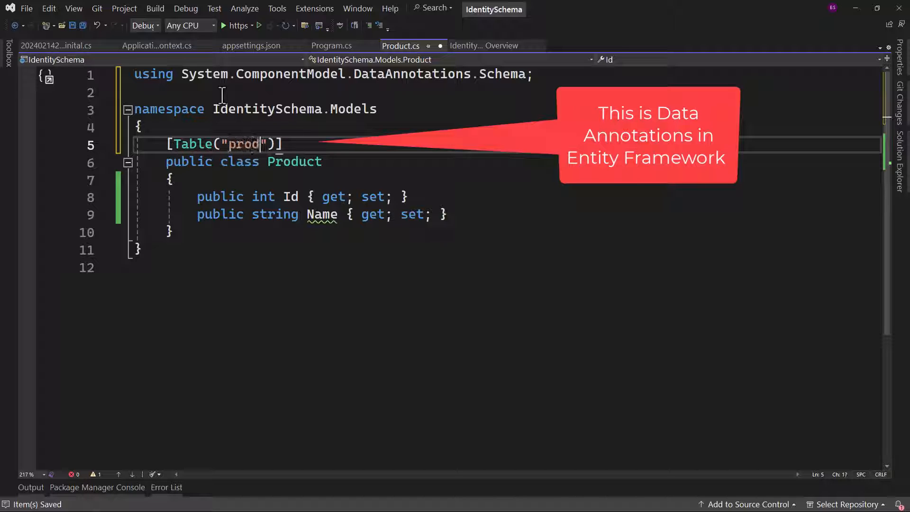
pyautogui.write('Product')
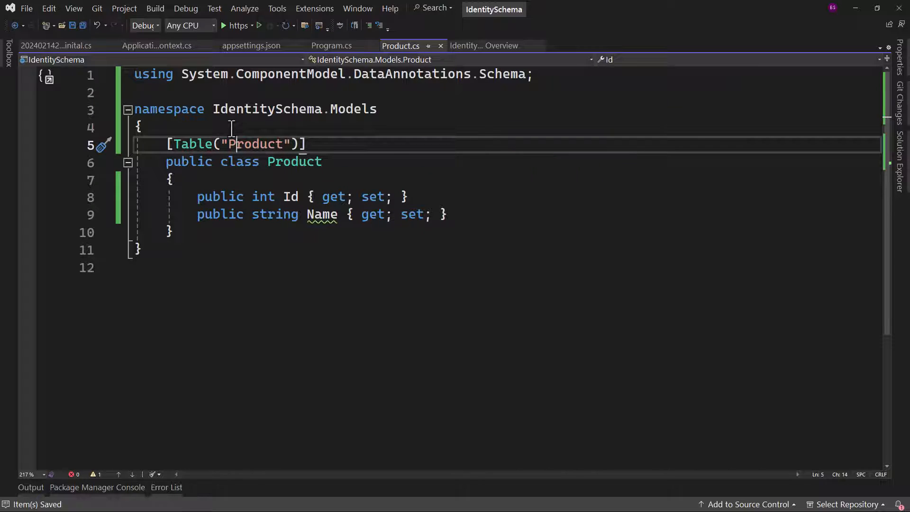
# Run add-migration renameDataAnnotation in the Package Manager Console
pyautogui.write('add-migration r')
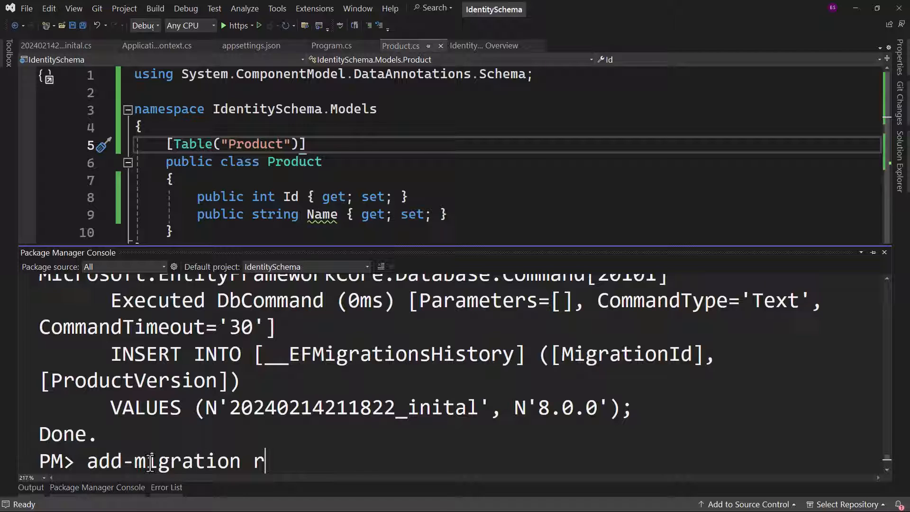
pyautogui.write('enameDataA')
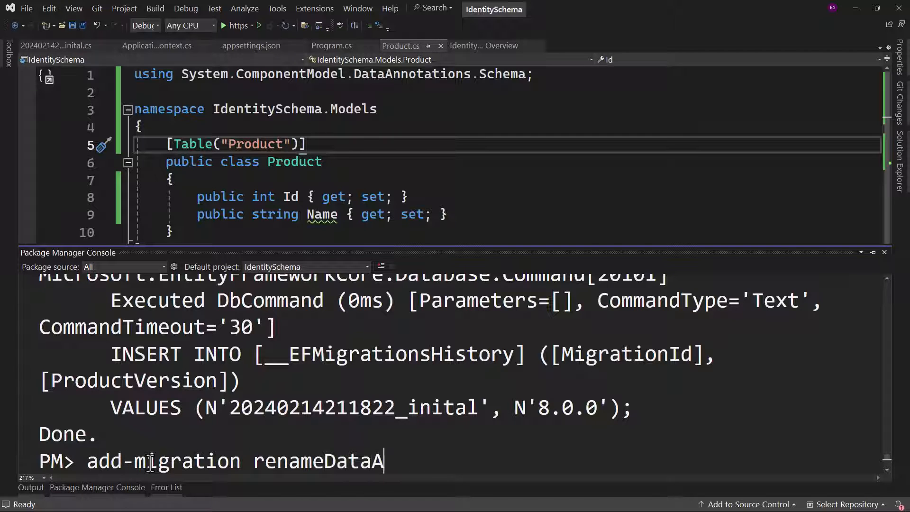
pyautogui.press('Enter')
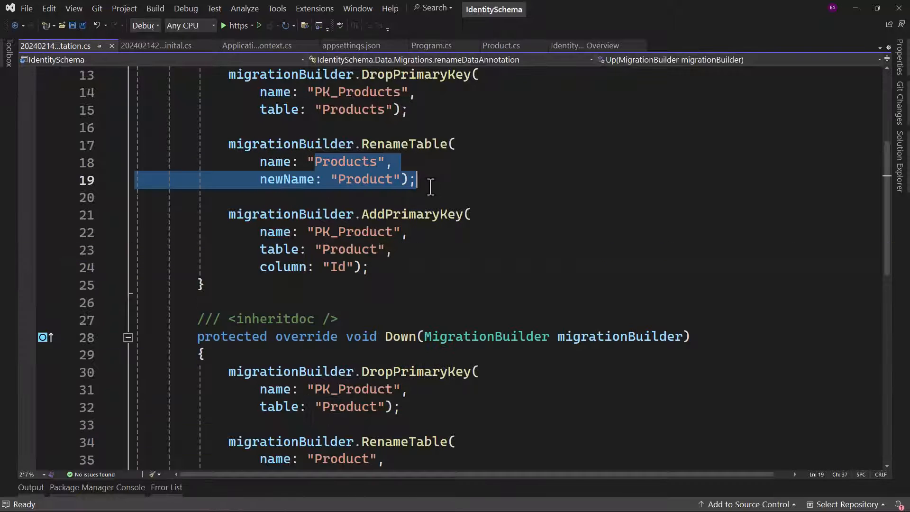
# Run update-database to apply the renameDataAnnotation migration
pyautogui.click(97, 488)
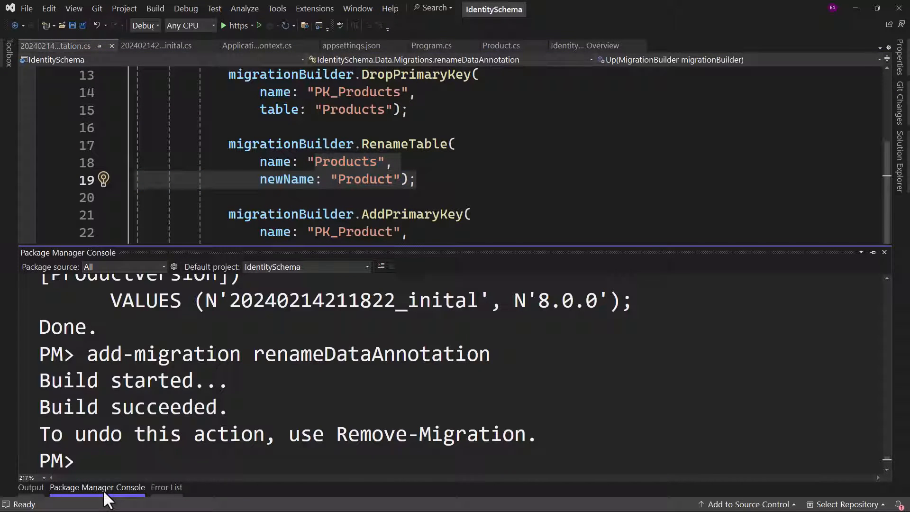
pyautogui.write('update-dat')
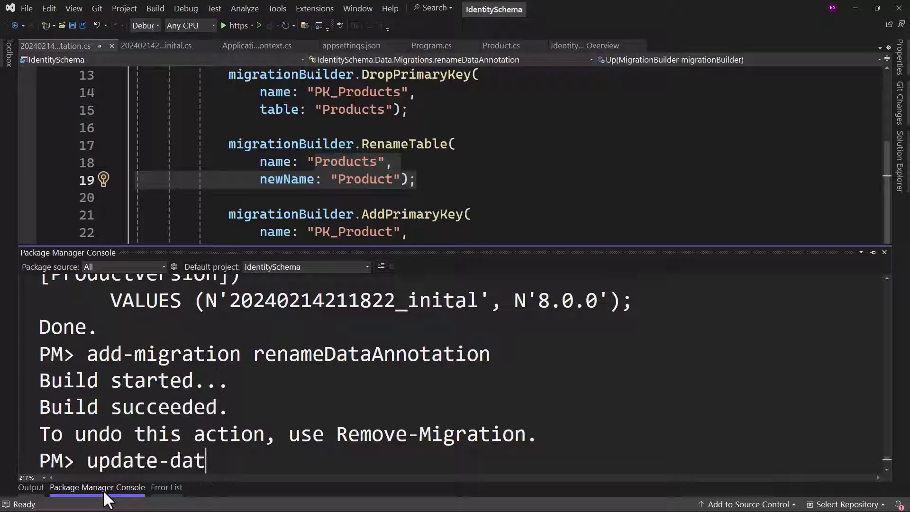
pyautogui.press('Enter')
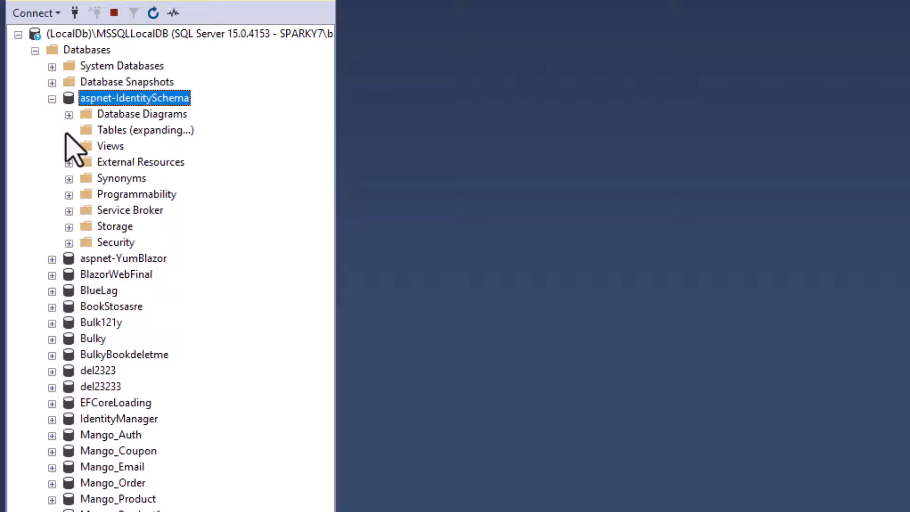
# Refresh the aspnet-IdentitySchema table list in Object Explorer
pyautogui.click(68, 130)
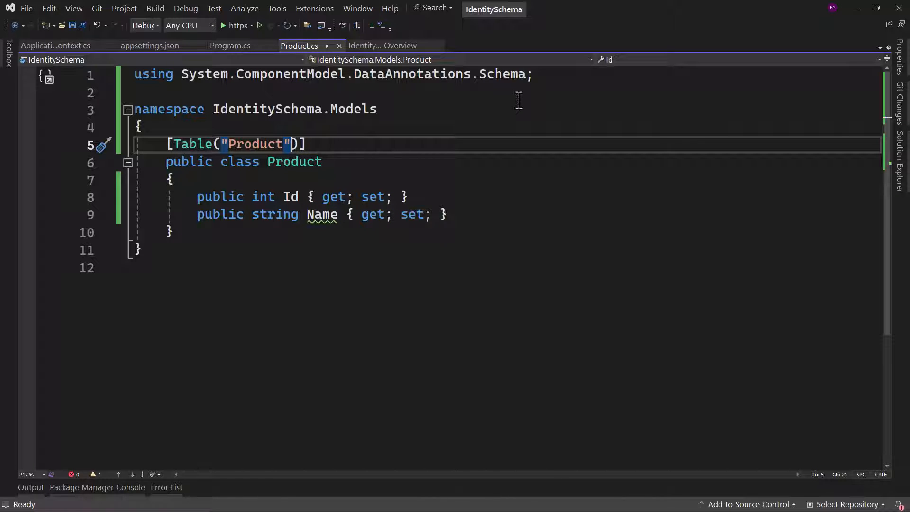
# Add Schema = "product" to the Product Table attribute
pyautogui.write(', Schema =')
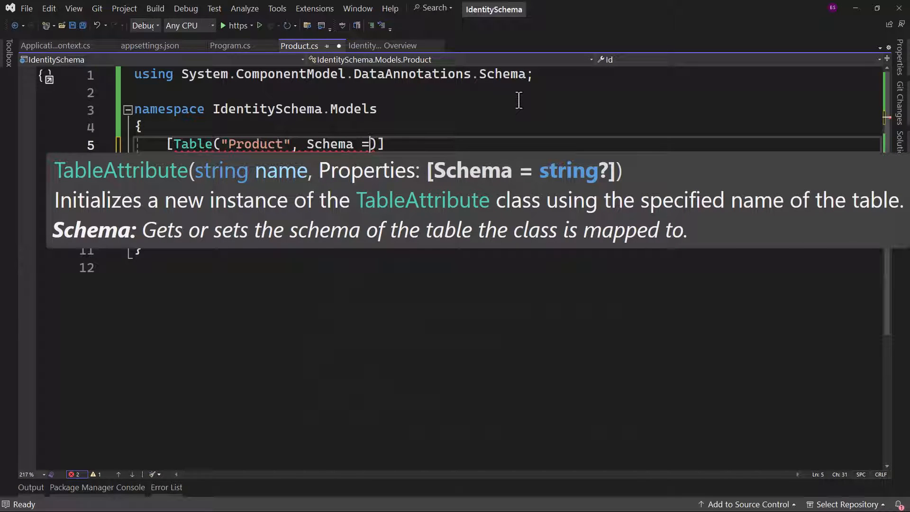
pyautogui.write('"pro"')
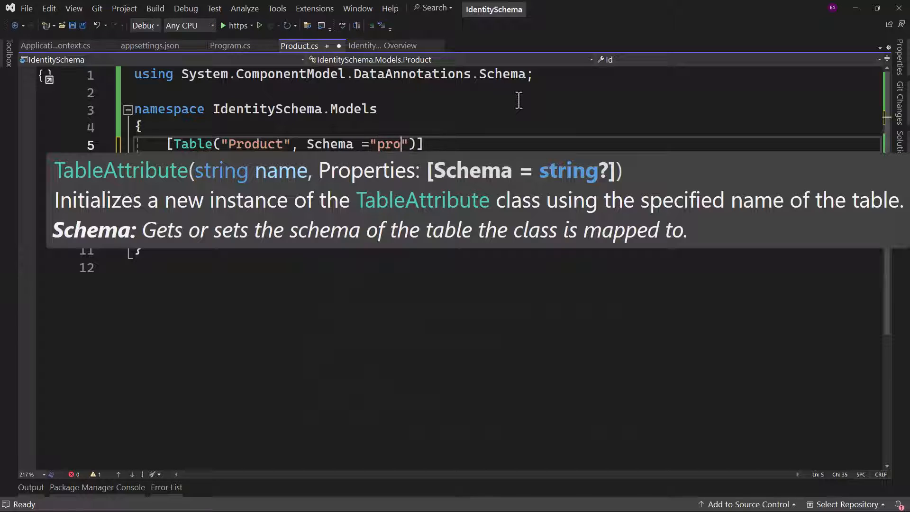
pyautogui.write('duct')
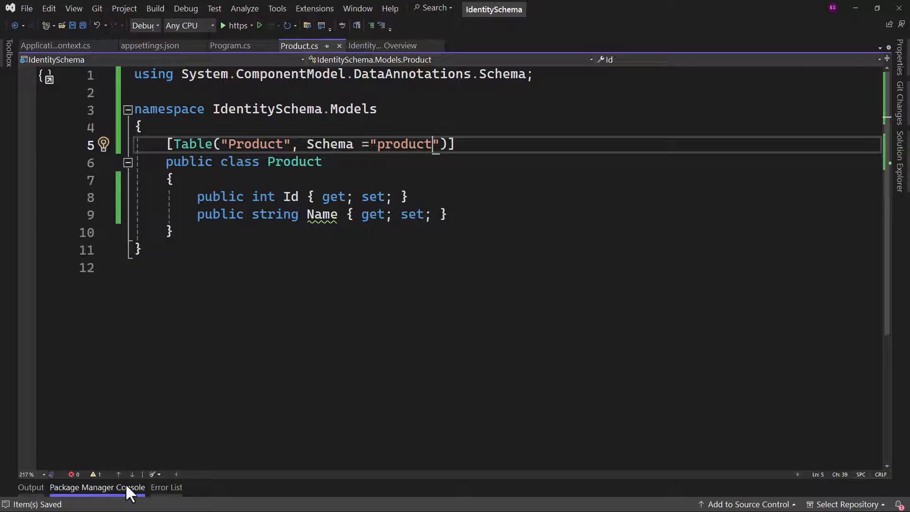
# Run add-migration changeSchmeaName and update-database in the Package Manager Console
pyautogui.click(98, 488)
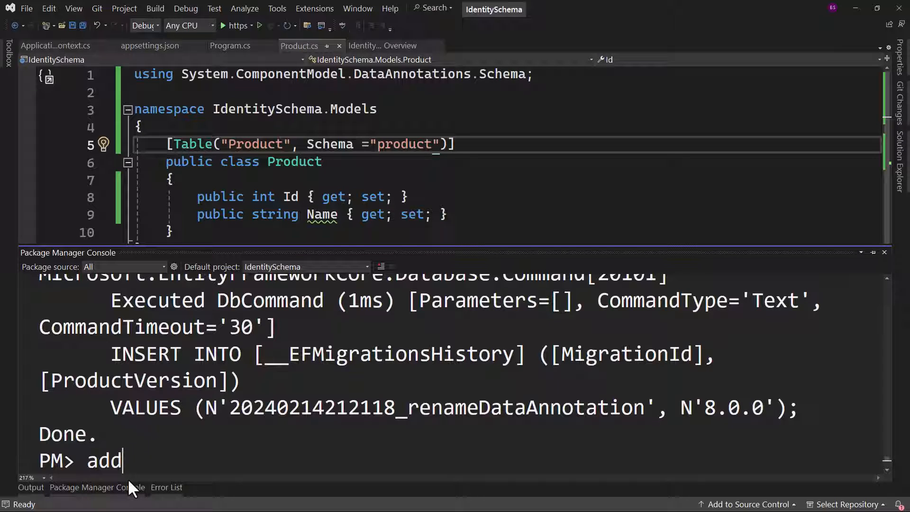
pyautogui.write('-migration changeSchmeaName')
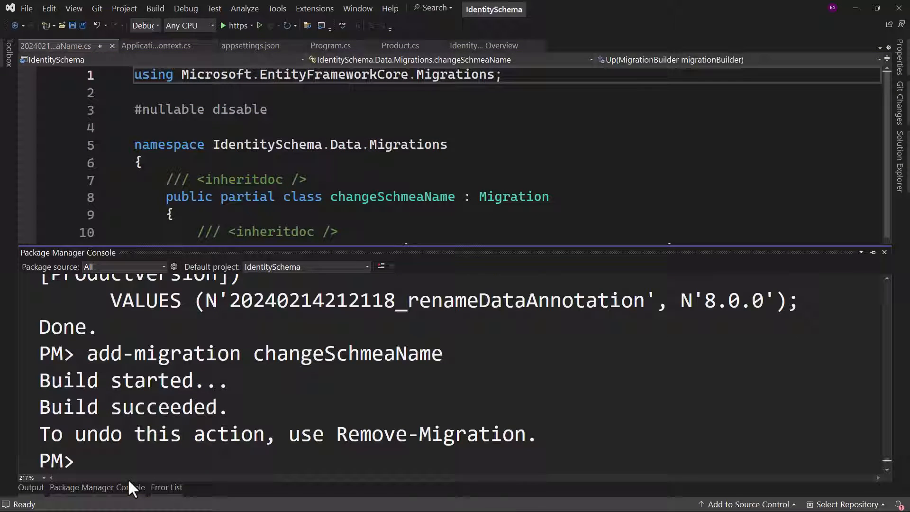
pyautogui.write('update')
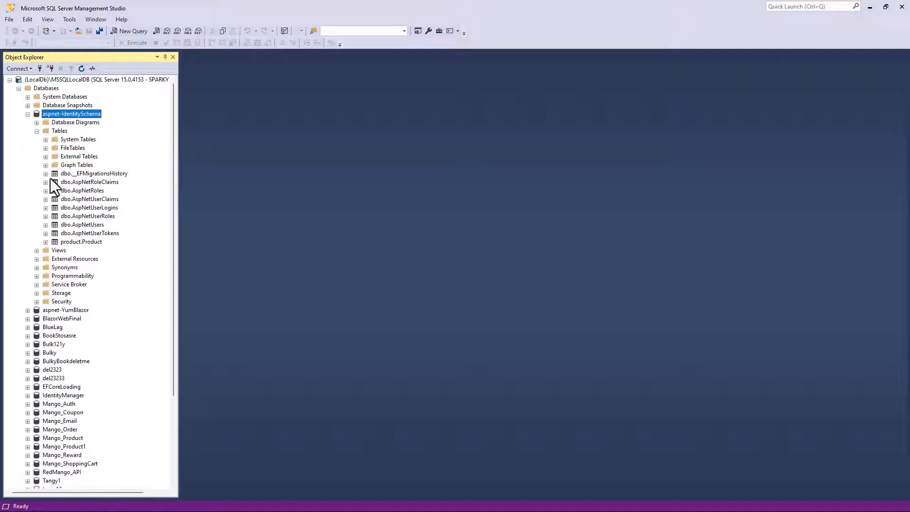
# Refresh aspnet-IdentitySchema's tables and select dbo.__EFMigrationsHistory
pyautogui.click(82, 242)
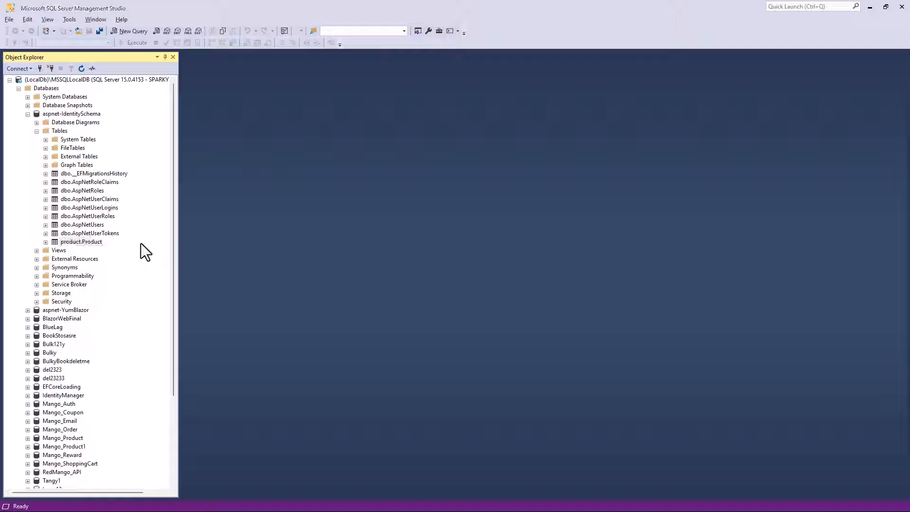
pyautogui.click(93, 172)
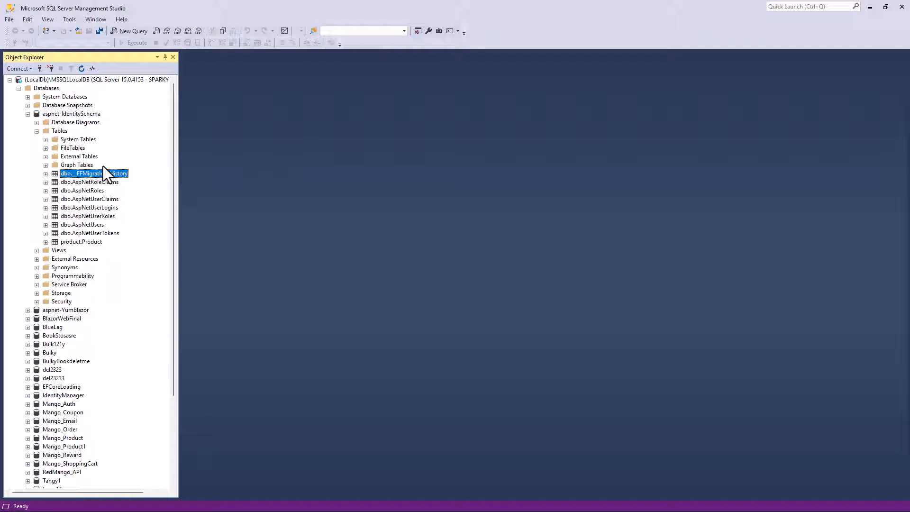
pyautogui.moveTo(90, 212)
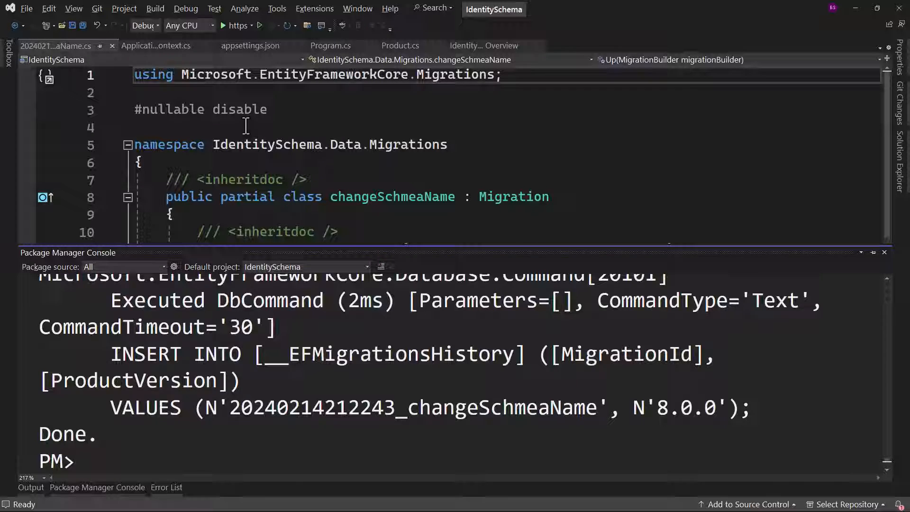
# Override OnModelCreating in ApplicationDbContext with its base call via IntelliSense
pyautogui.click(400, 46)
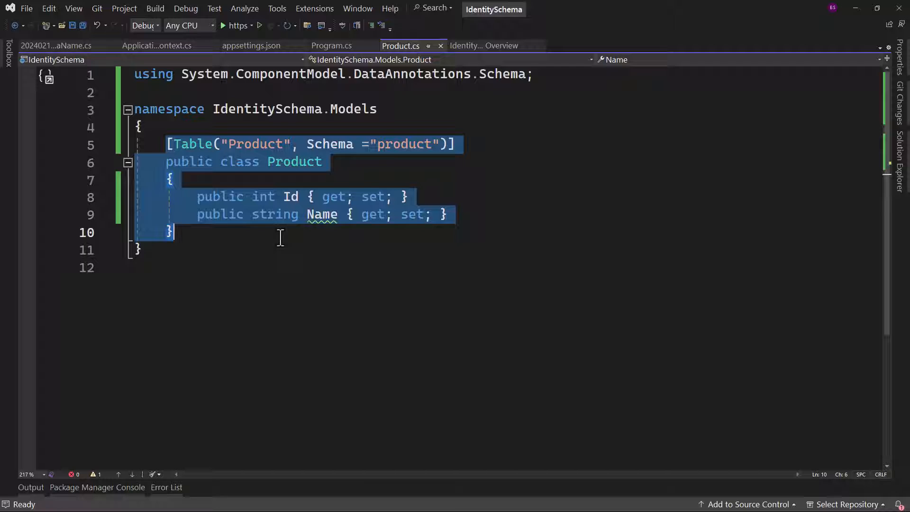
pyautogui.moveTo(252, 206)
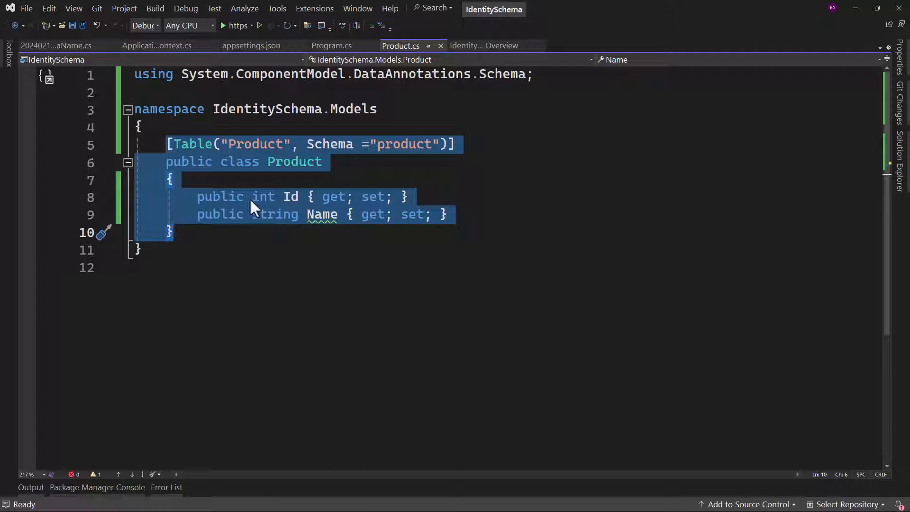
pyautogui.click(157, 46)
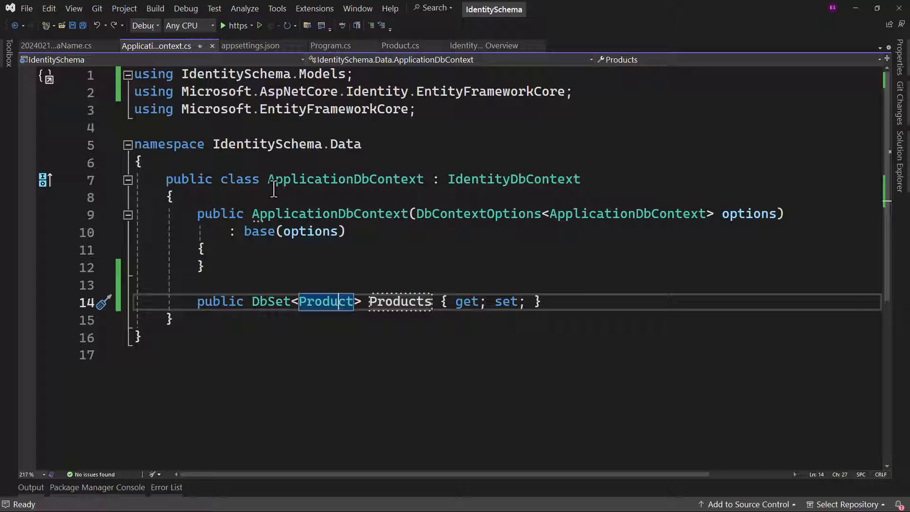
pyautogui.moveTo(244, 283)
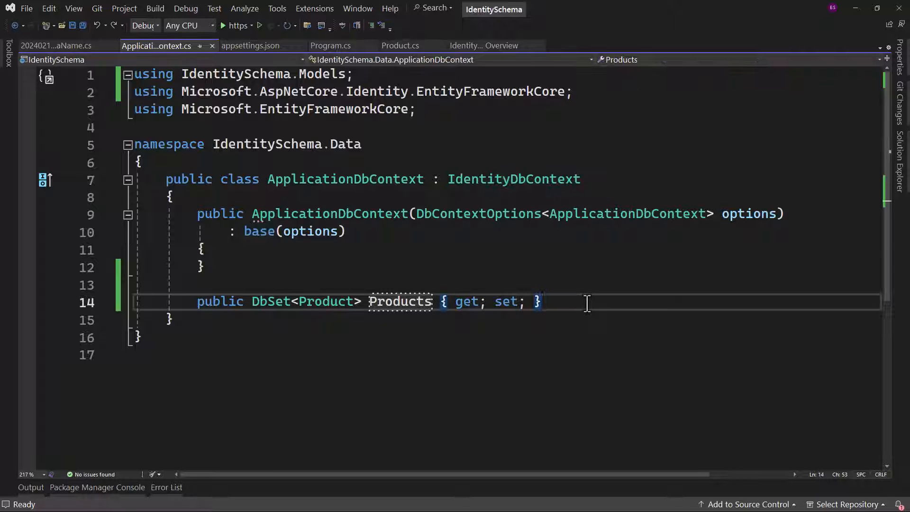
pyautogui.write('protected')
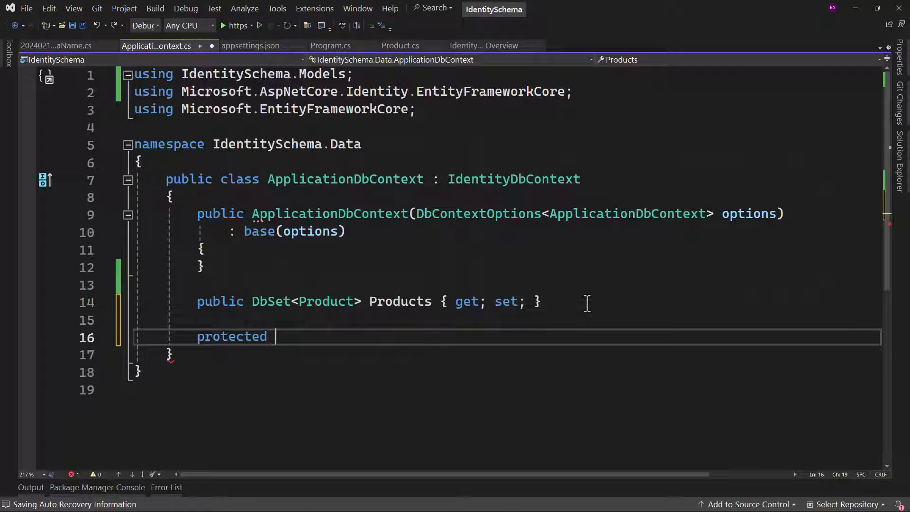
pyautogui.write('override')
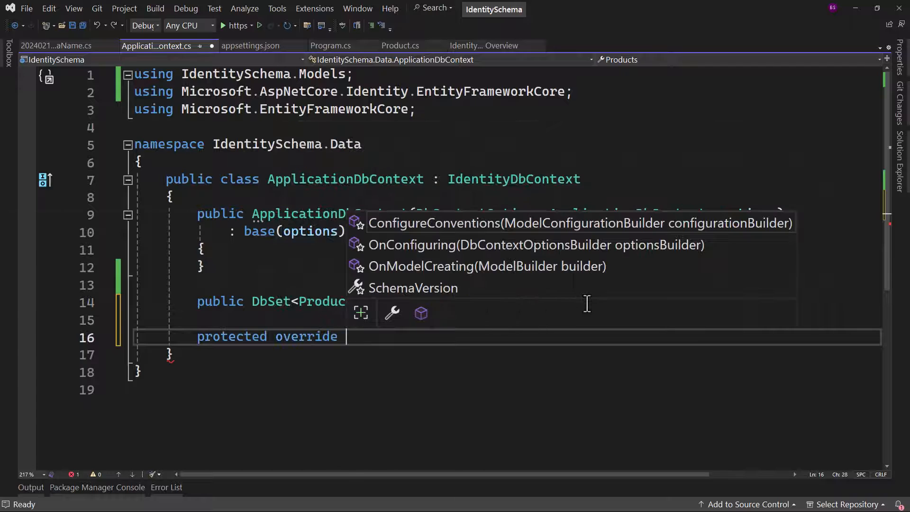
pyautogui.write('voi')
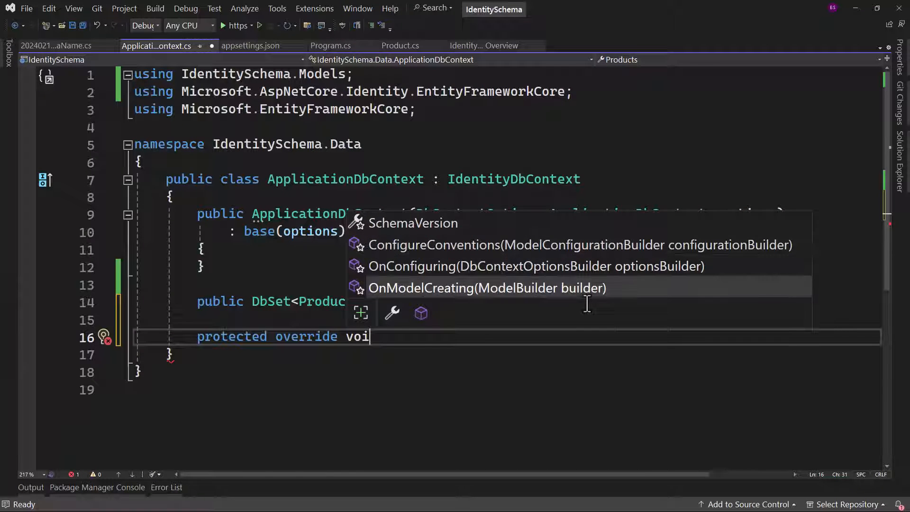
pyautogui.click(489, 288)
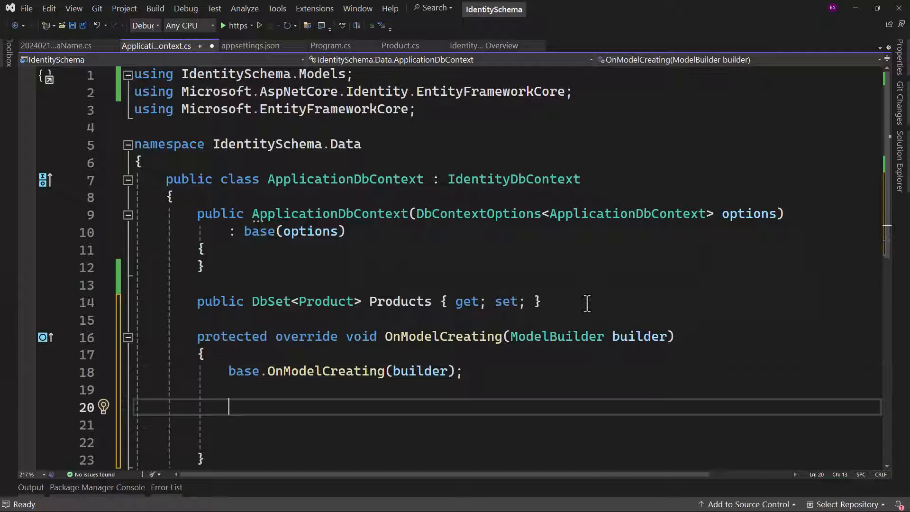
# Begin a builder.Entity<Product>() statement inside OnModelCreating
pyautogui.write('builder.Entity<Product>()')
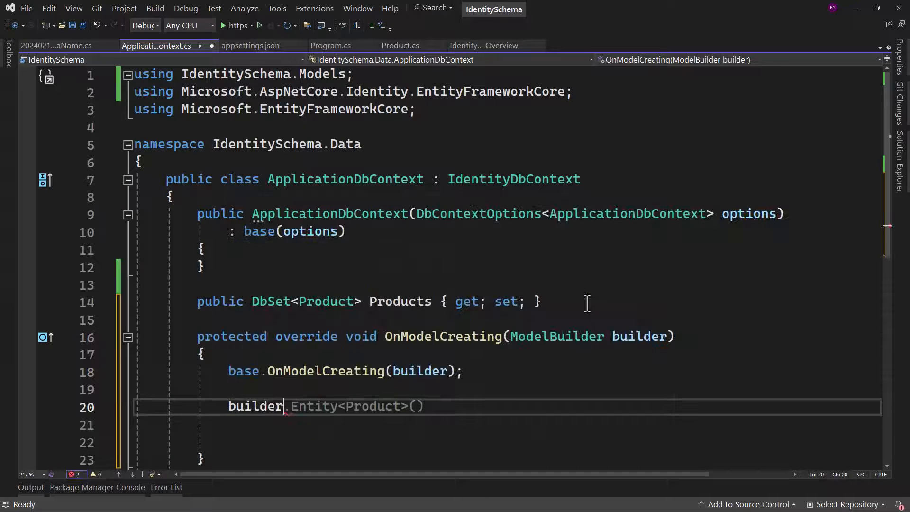
pyautogui.write('.hasd')
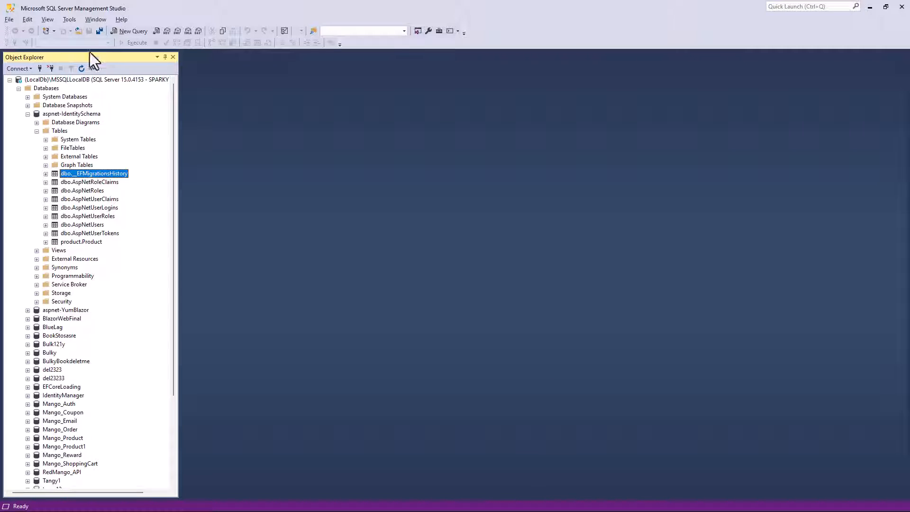
pyautogui.moveTo(90, 201)
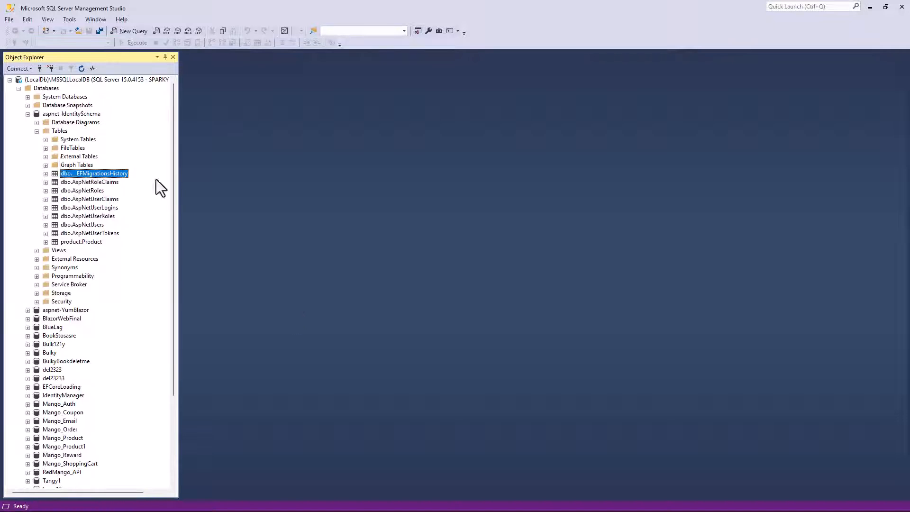
pyautogui.moveTo(87, 187)
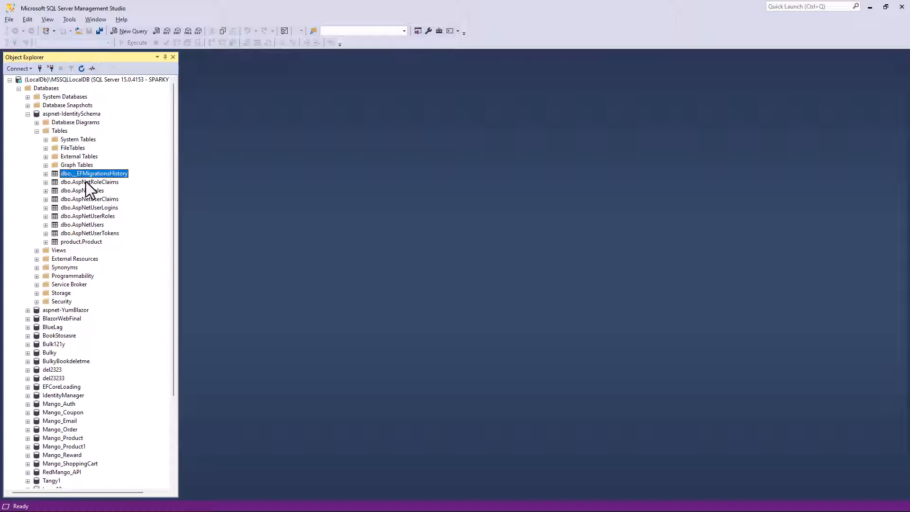
pyautogui.click(90, 182)
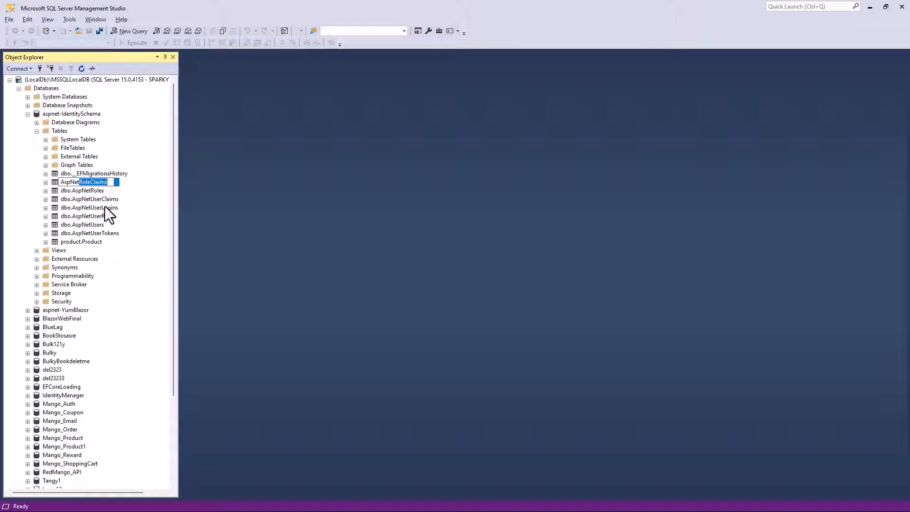
pyautogui.moveTo(112, 214)
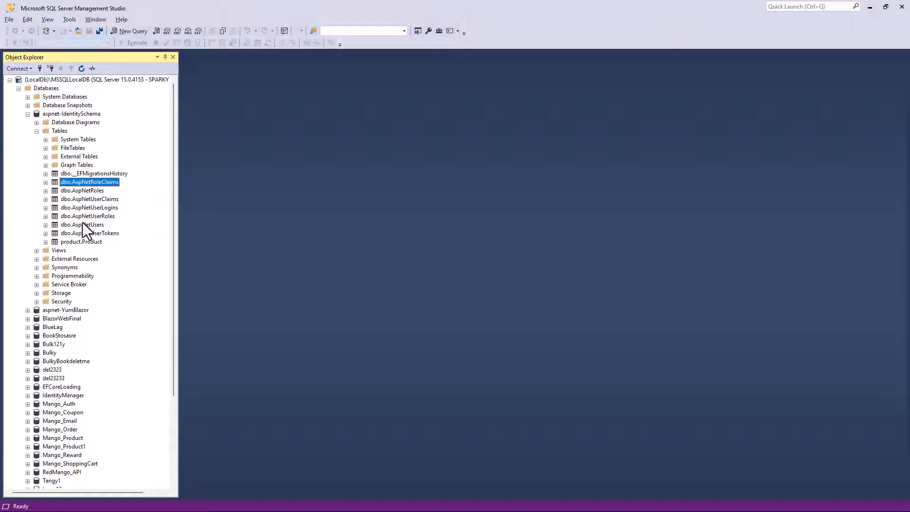
pyautogui.click(81, 225)
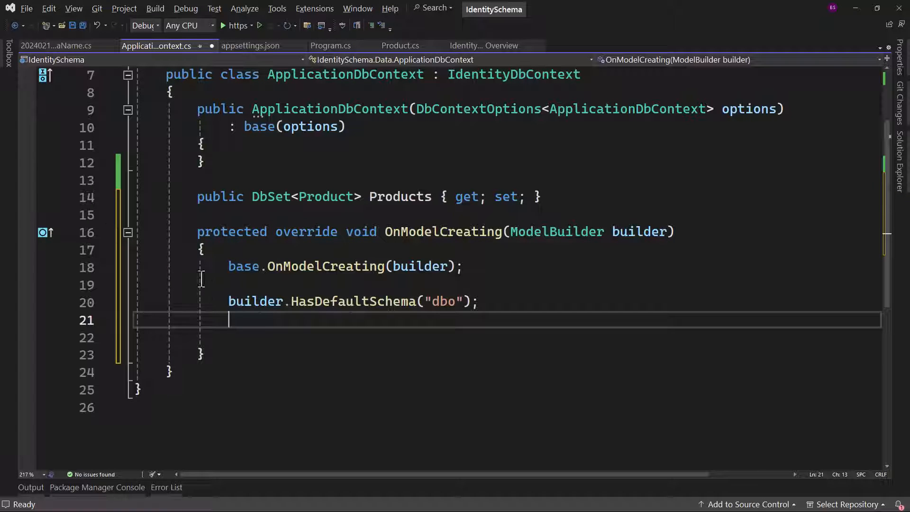
# Start a builder.Entity<IdentityUser>() mapping in OnModelCreating
pyautogui.write('builder.')
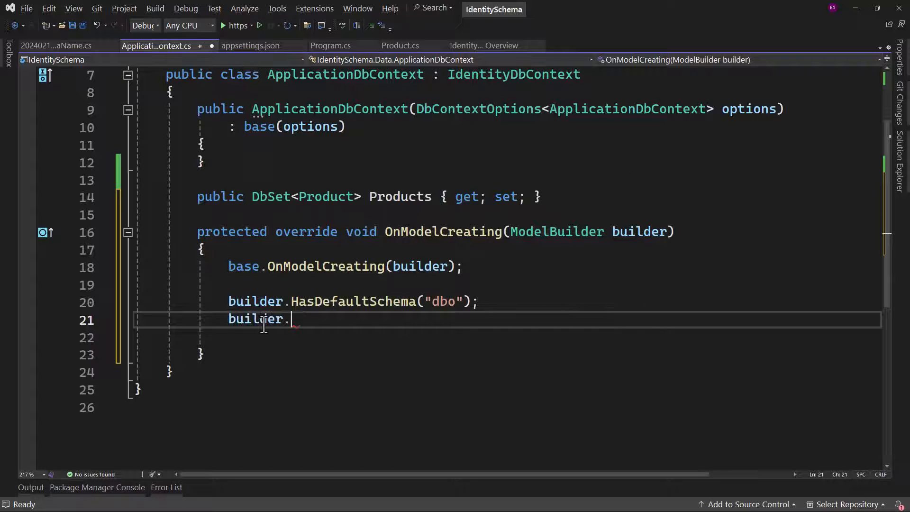
pyautogui.write('Entity<Product>()')
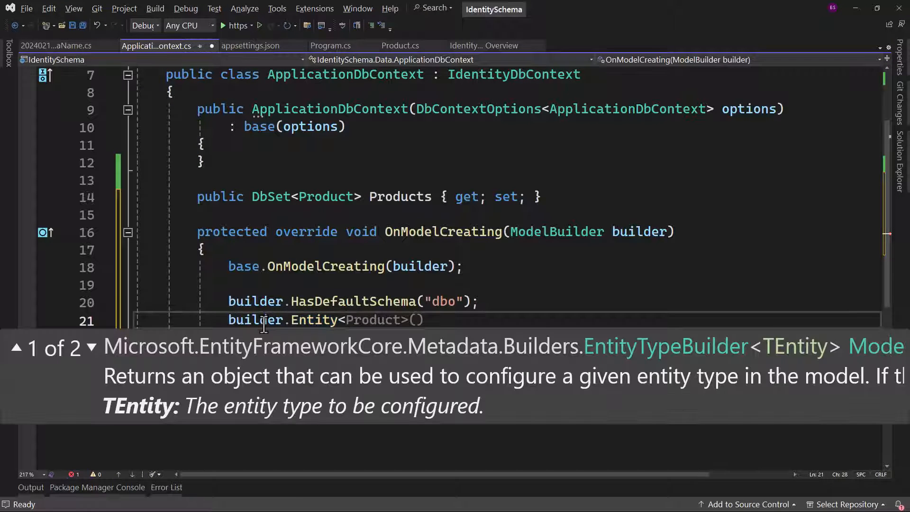
pyautogui.write('Ident>')
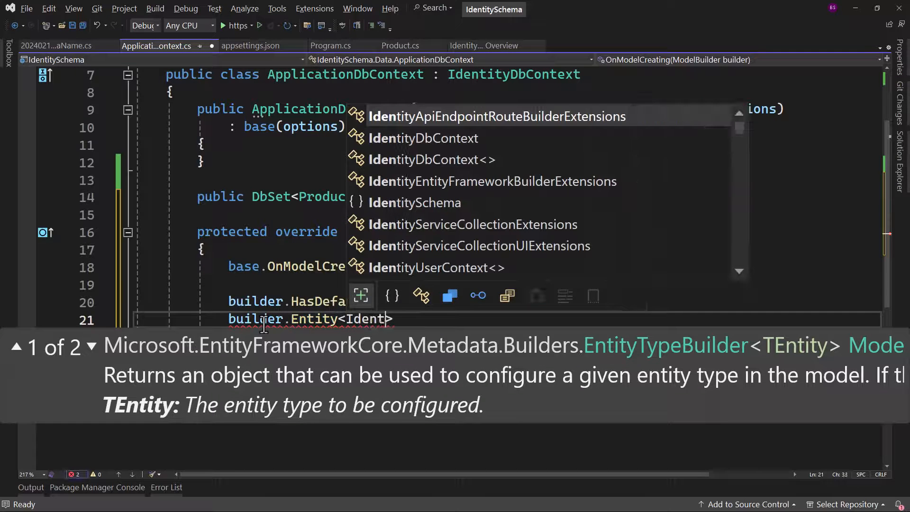
pyautogui.write('User')
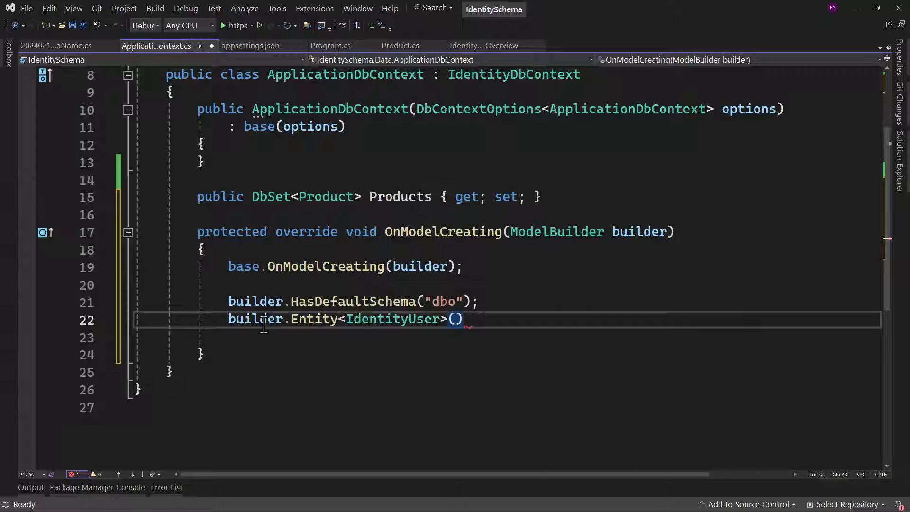
# Add a comment noting aspnetusers maps from IdentityUser
pyautogui.write('//a')
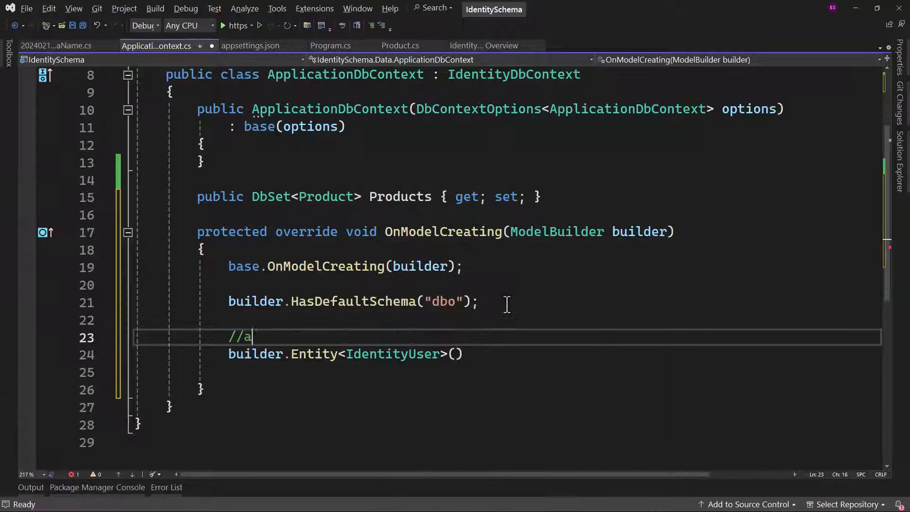
pyautogui.write('spnetusers')
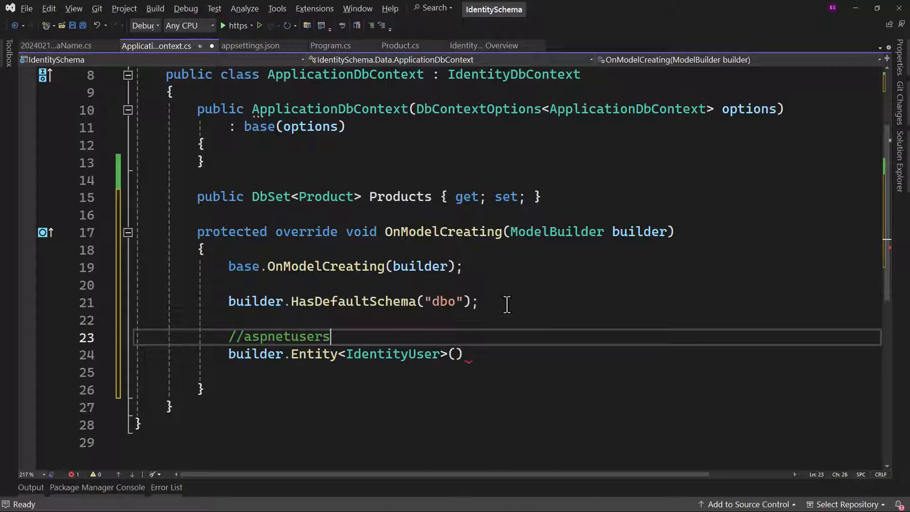
pyautogui.write('->')
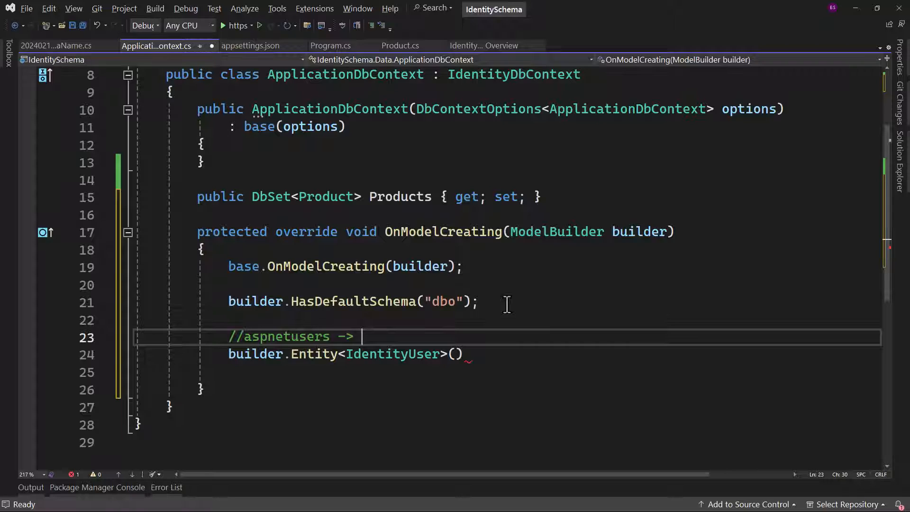
pyautogui.write('Identity')
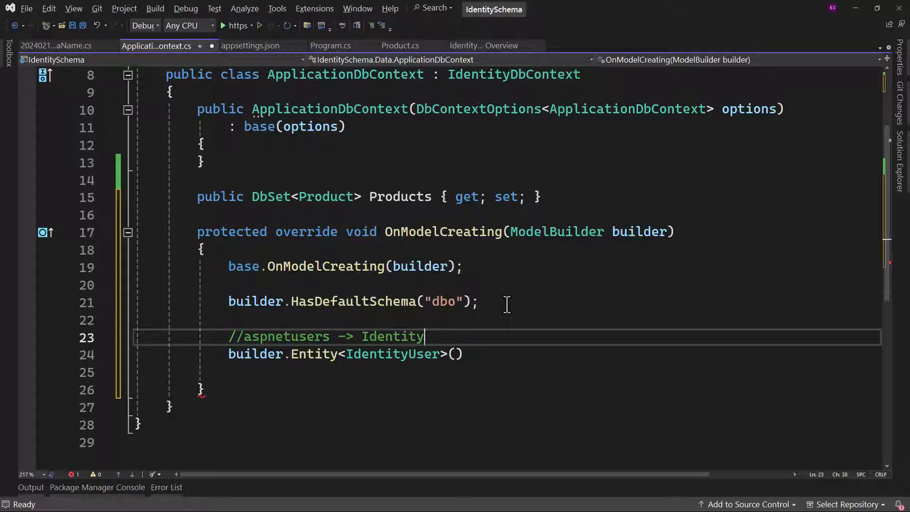
pyautogui.doubleClick(286, 336)
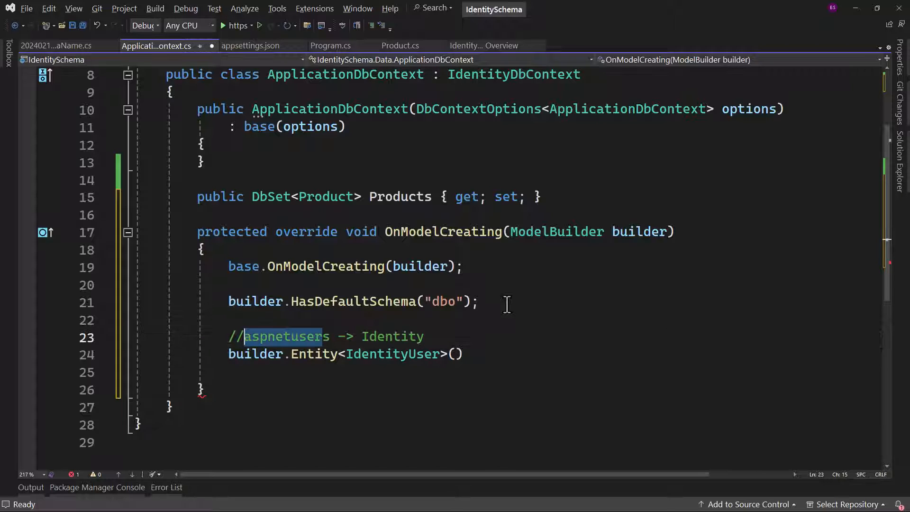
pyautogui.click(424, 336)
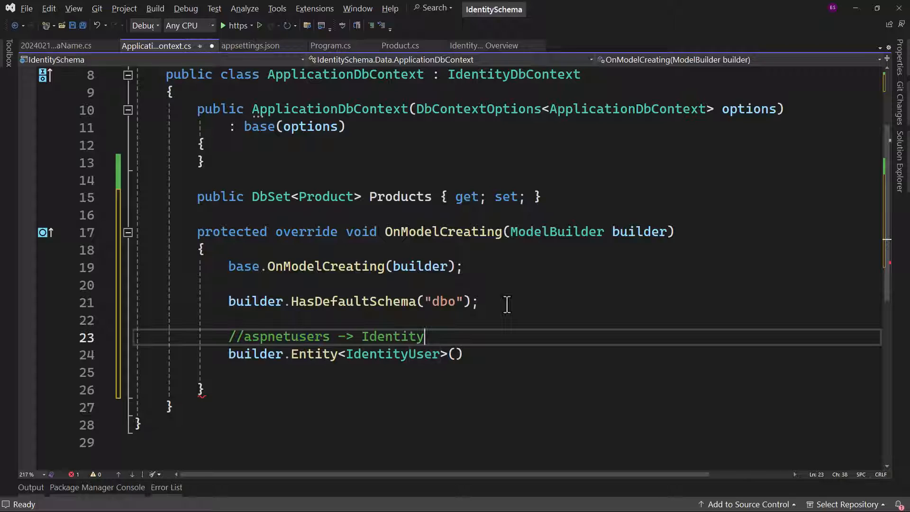
pyautogui.write('user')
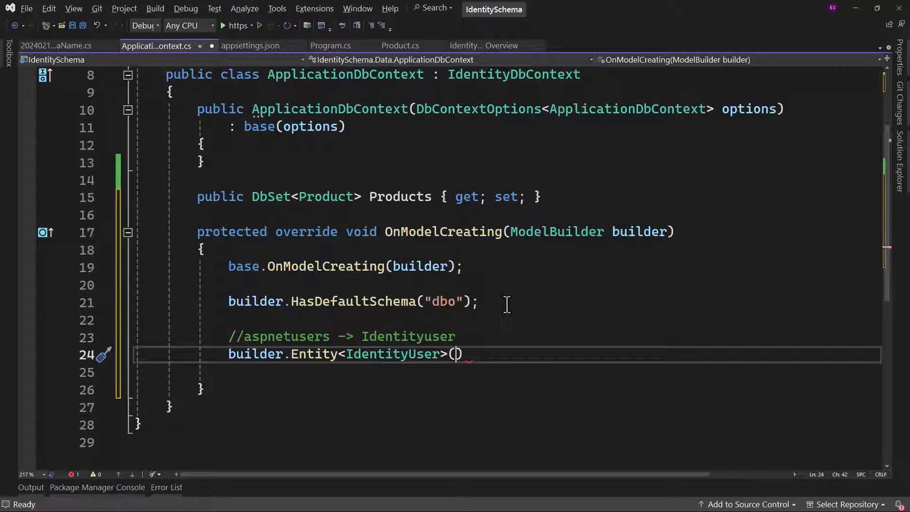
# Write e.ToTable(name: "Users", schema: "identity") for IdentityUser
pyautogui.write('enti')
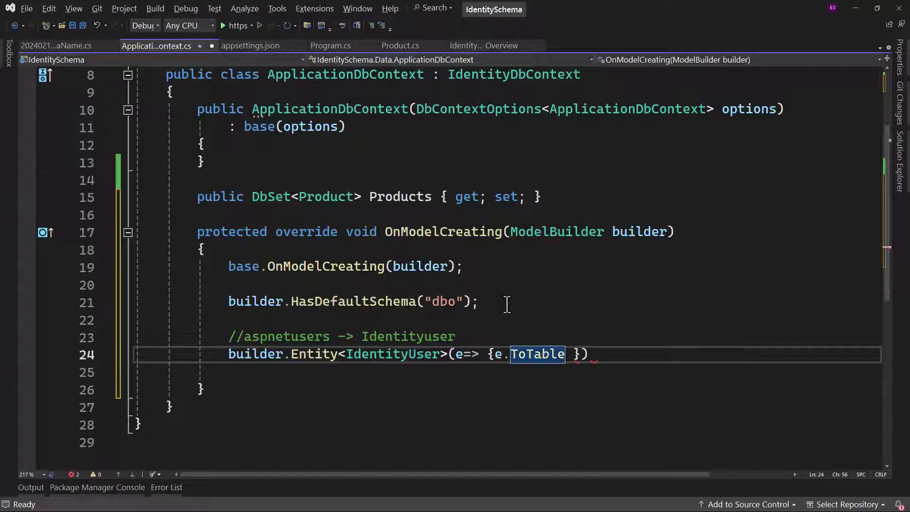
pyautogui.write('(name:)')
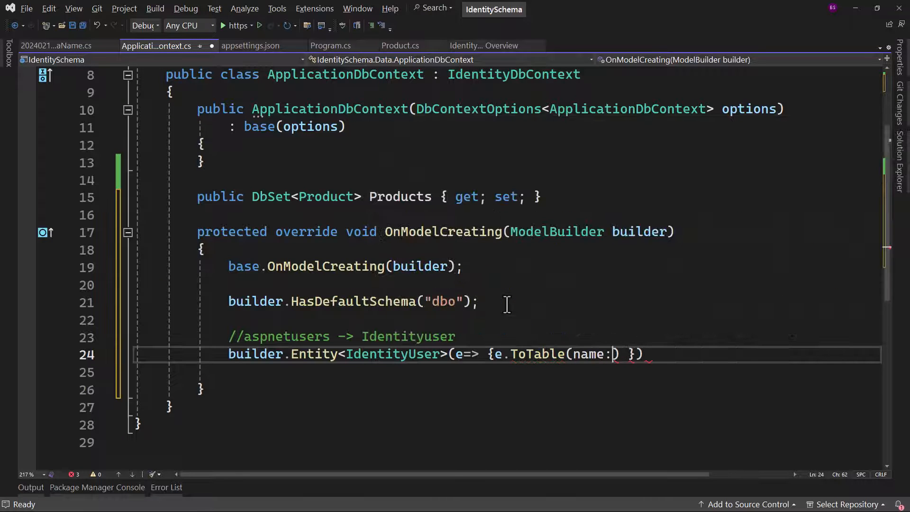
pyautogui.write('"')
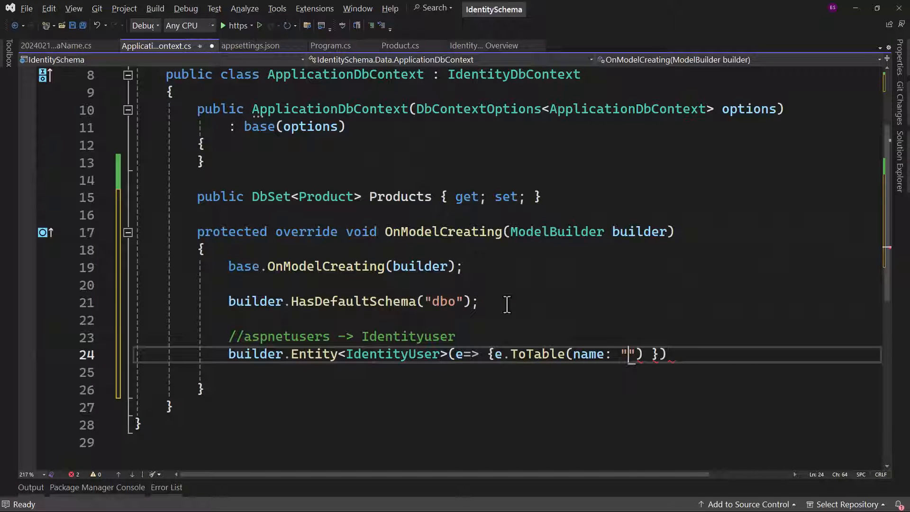
pyautogui.write('Users')
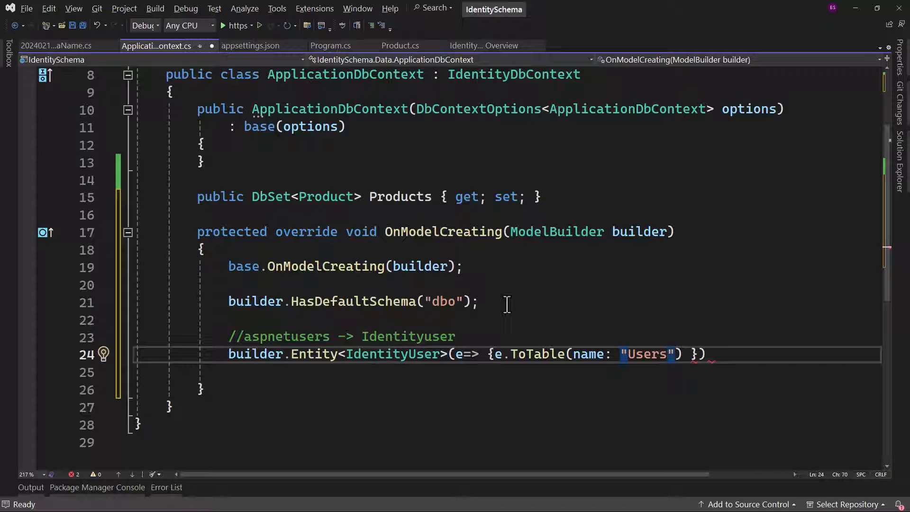
pyautogui.write(',')
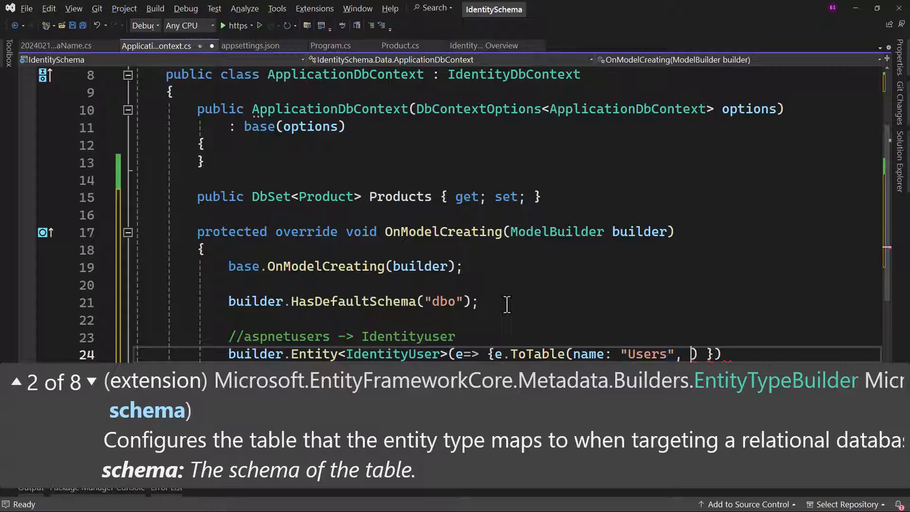
pyautogui.write('schema')
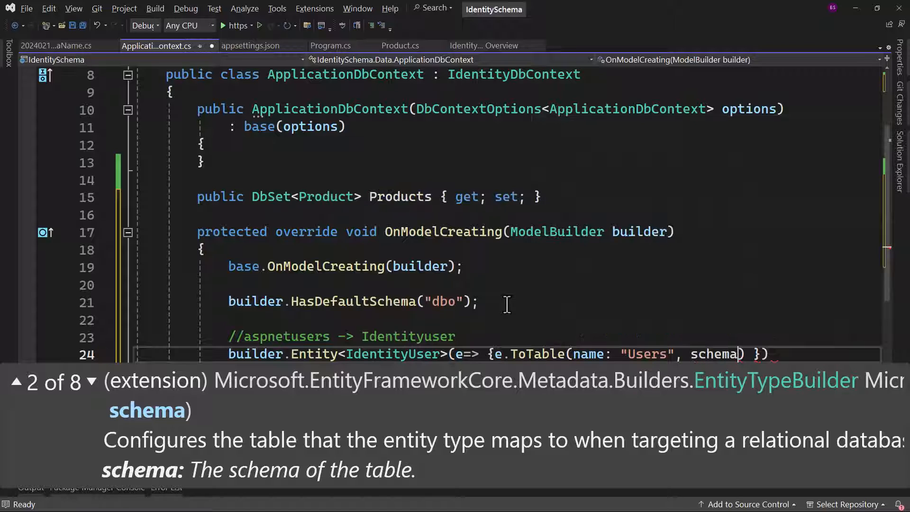
pyautogui.write(':""')
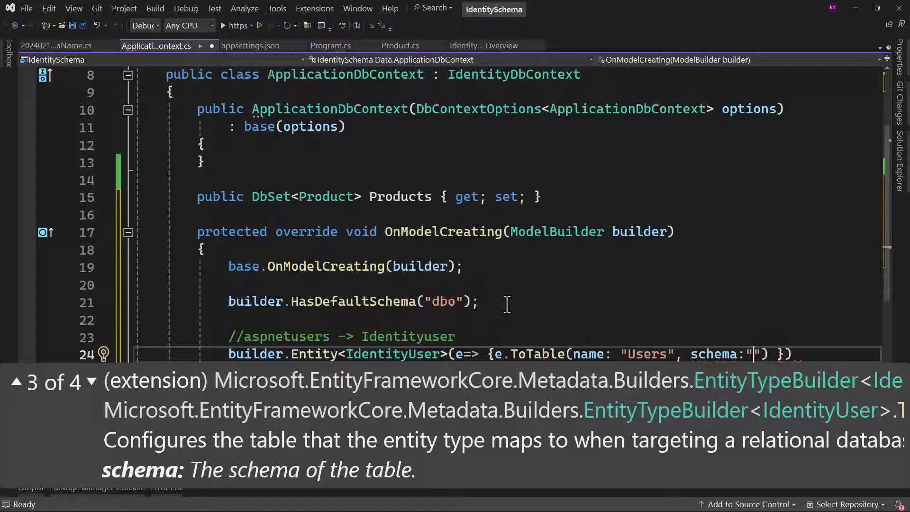
pyautogui.write('identity')
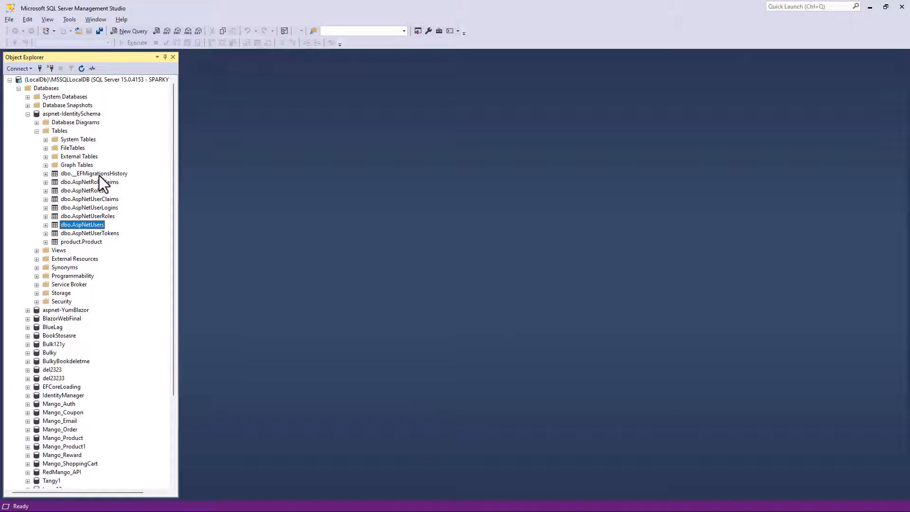
pyautogui.click(89, 181)
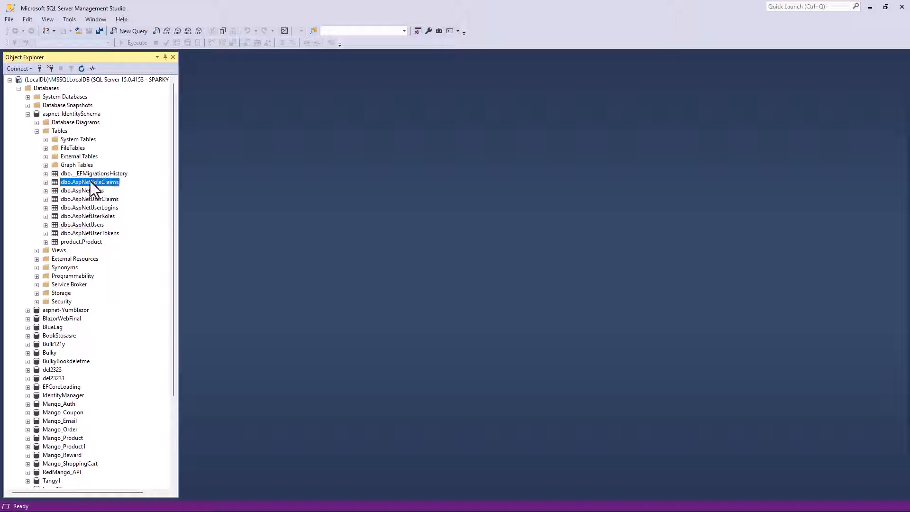
pyautogui.doubleClick(89, 181)
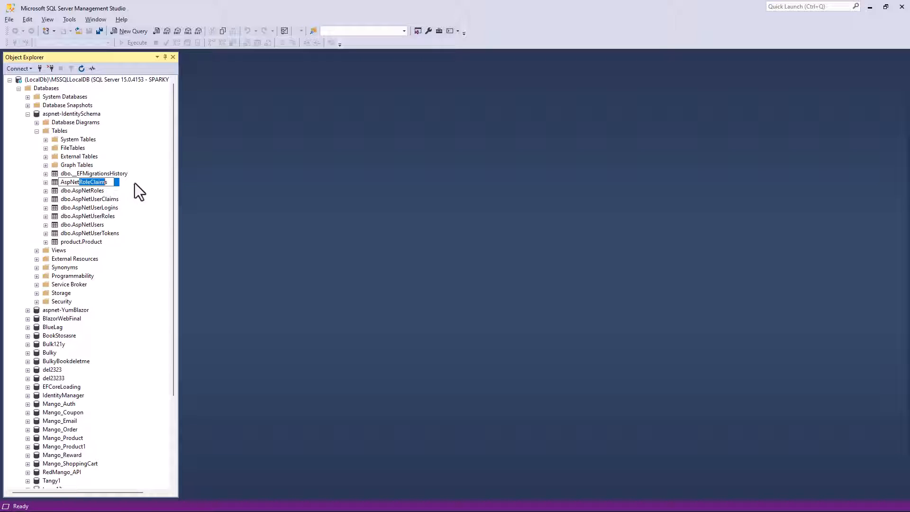
pyautogui.moveTo(232, 188)
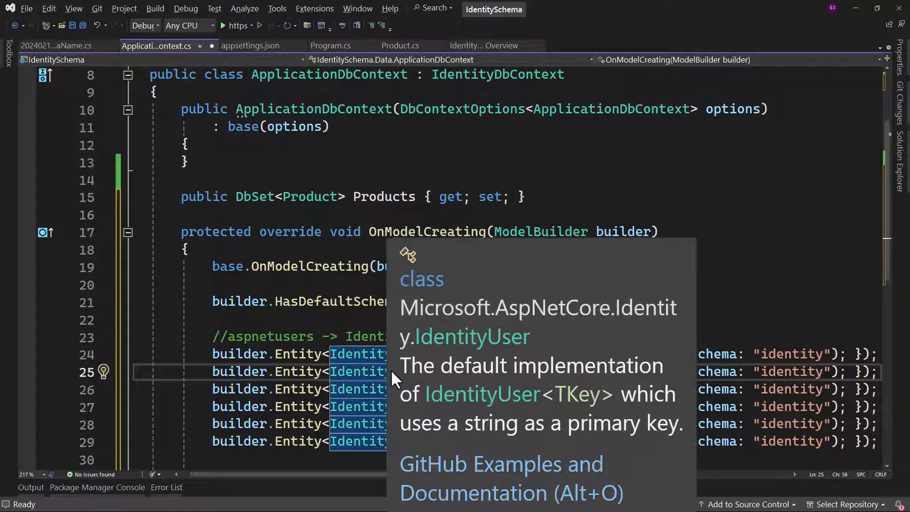
pyautogui.moveTo(223, 353)
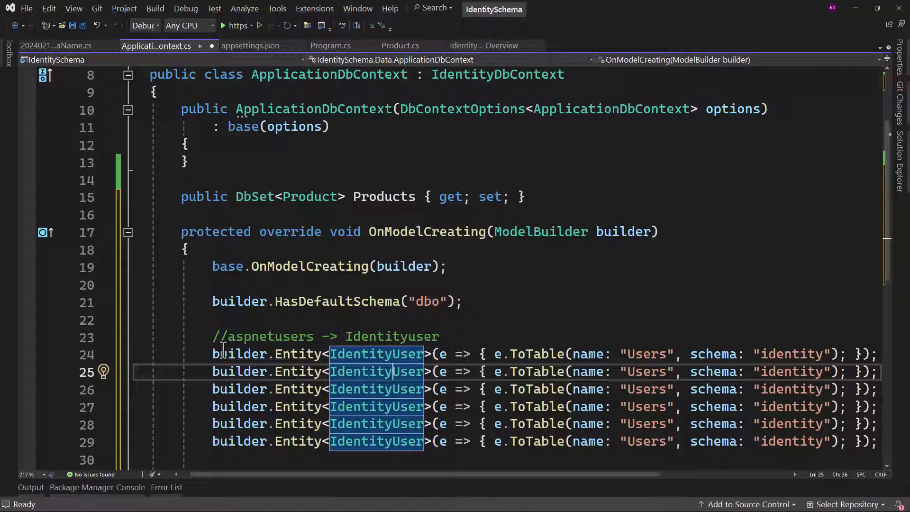
# Map IdentityRoleClaim<string> to the RoleClaims table in the identity schema
pyautogui.write('RoleClaim')
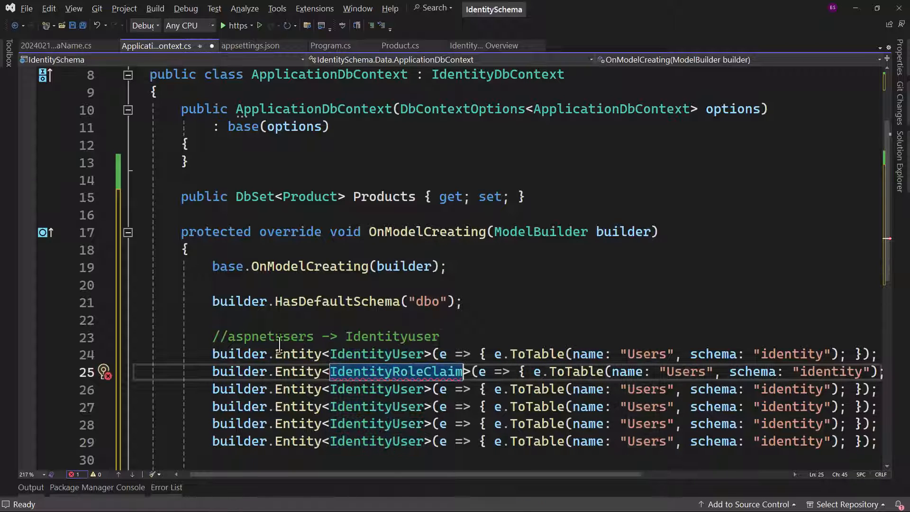
pyautogui.scroll(-3)
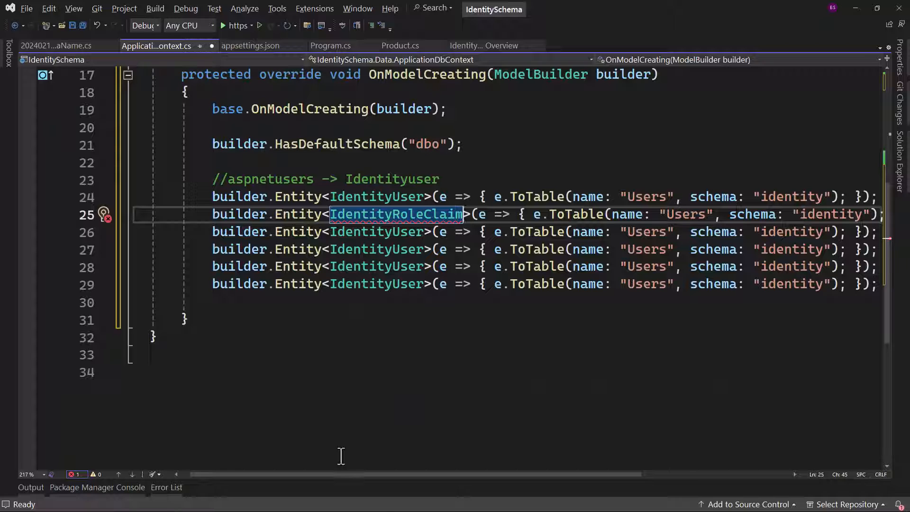
pyautogui.moveTo(396, 214)
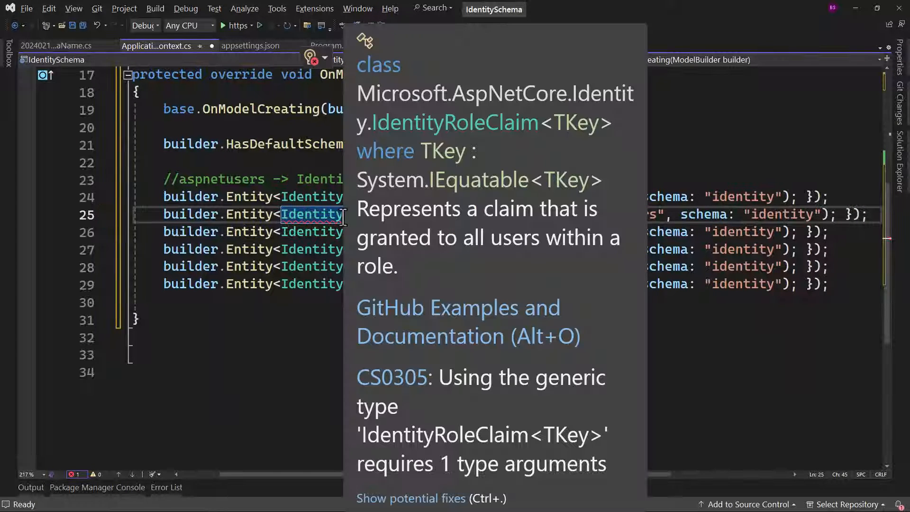
pyautogui.moveTo(560, 129)
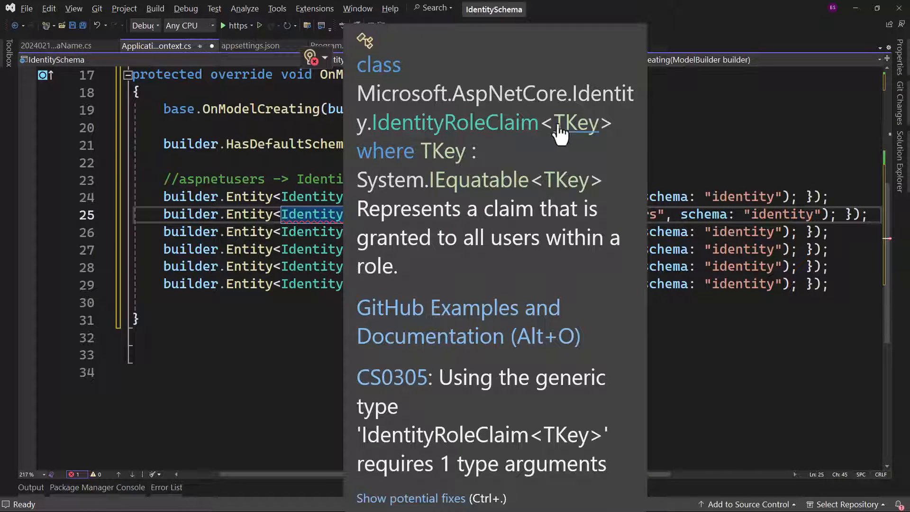
pyautogui.moveTo(567, 125)
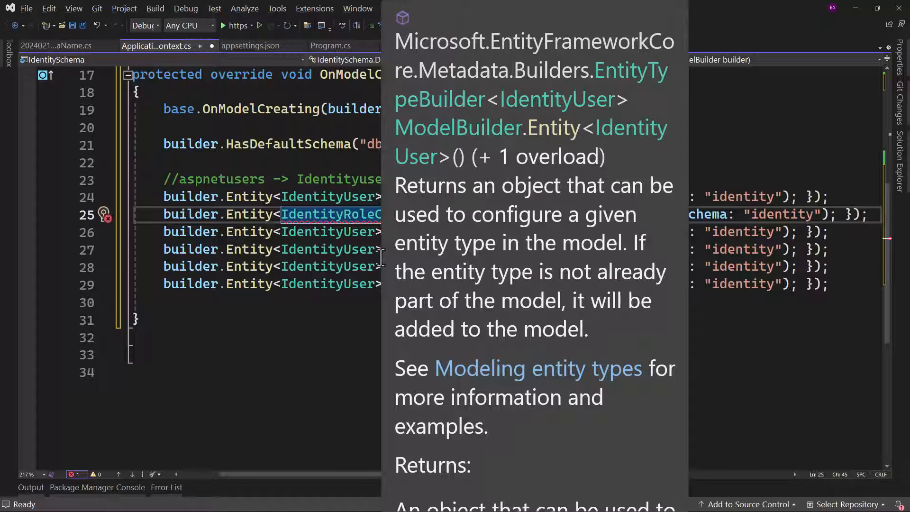
pyautogui.write('<')
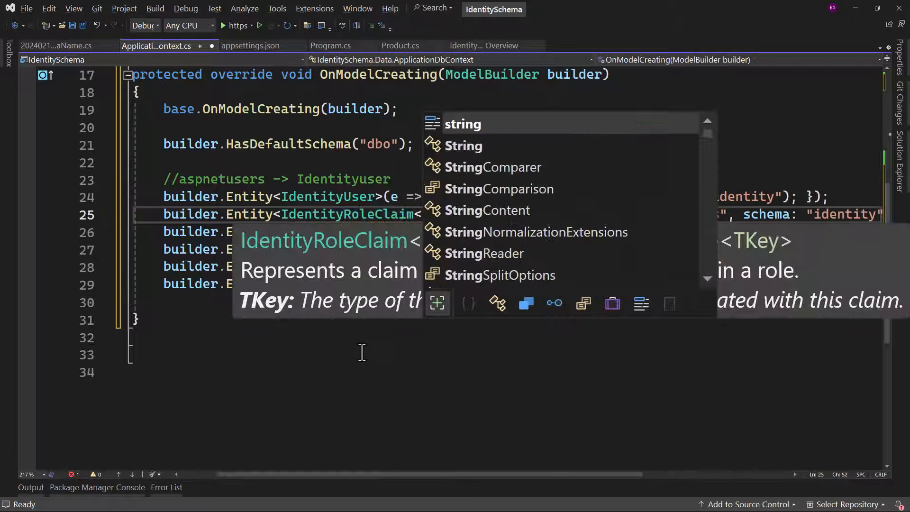
pyautogui.press('Tab')
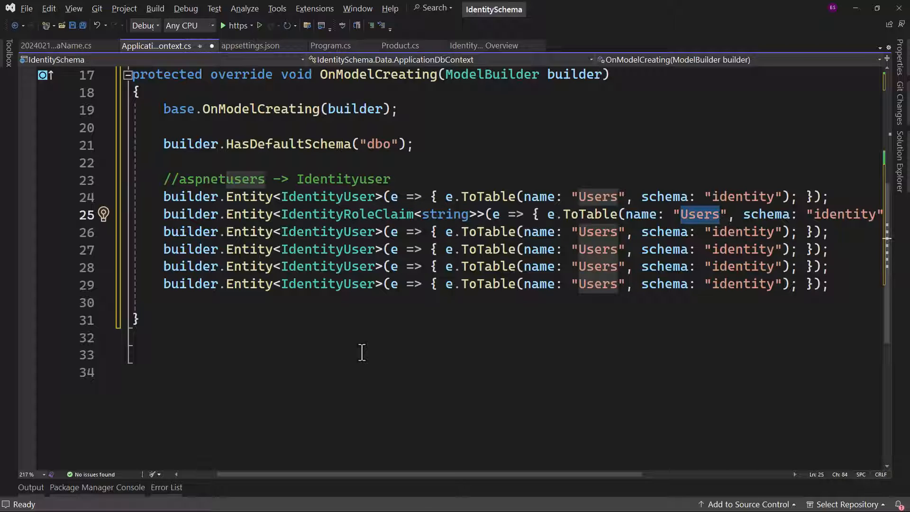
# Map IdentityRole to the Roles table in the identity schema
pyautogui.write('RoleClaim')
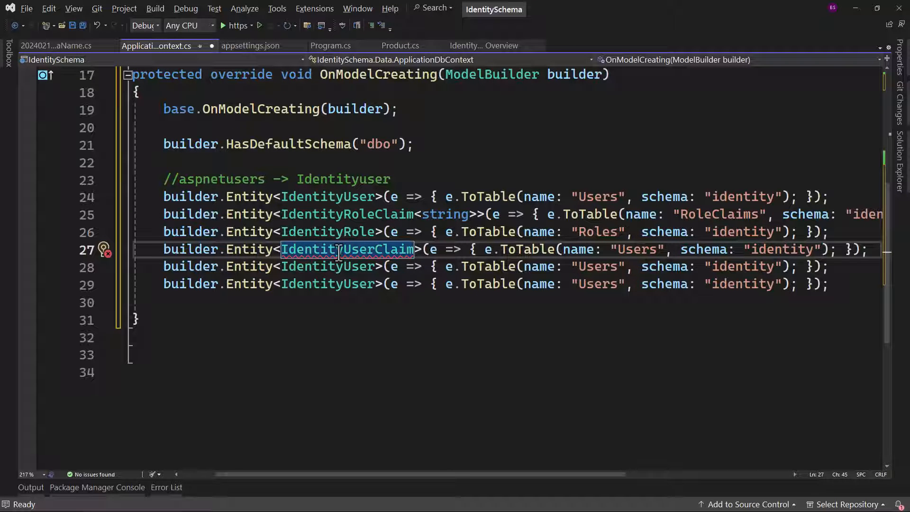
pyautogui.write('<st')
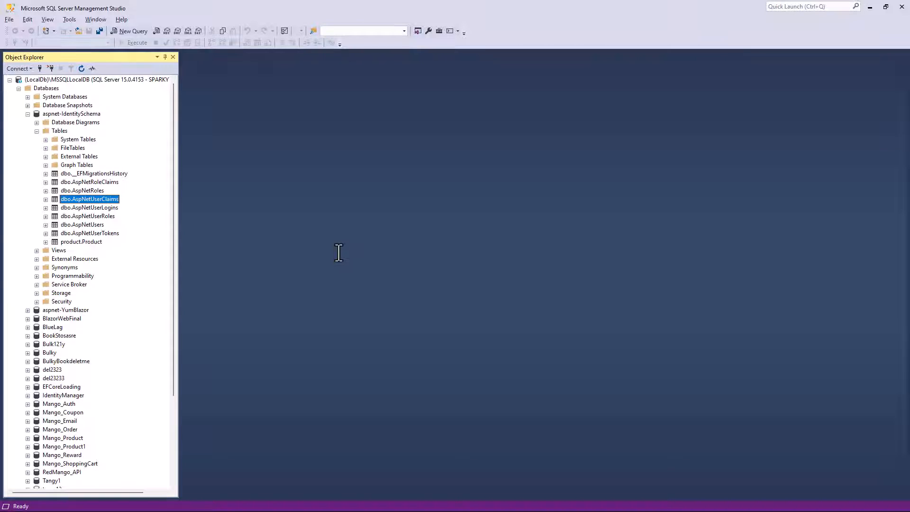
pyautogui.click(89, 208)
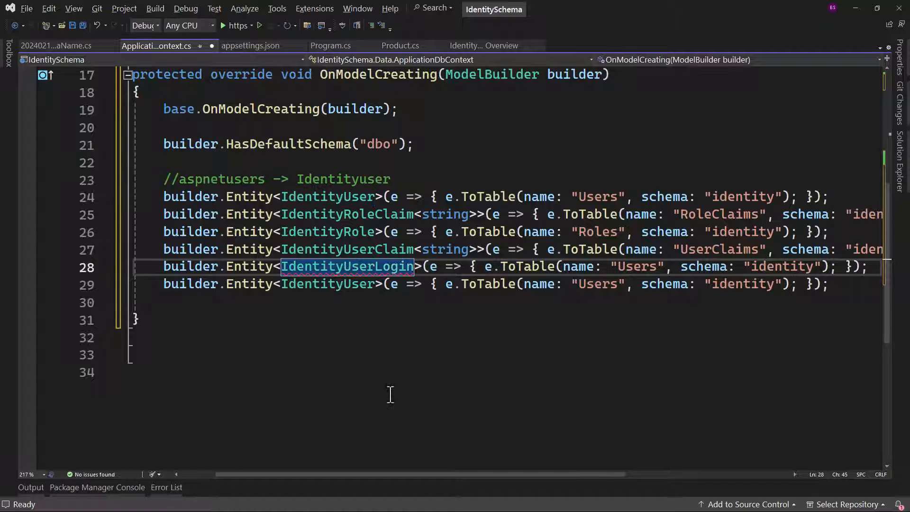
# Map IdentityUserLogin<string> to UserLogins and IdentityUserRole<string> to UserRoles in identity
pyautogui.write('<string>')
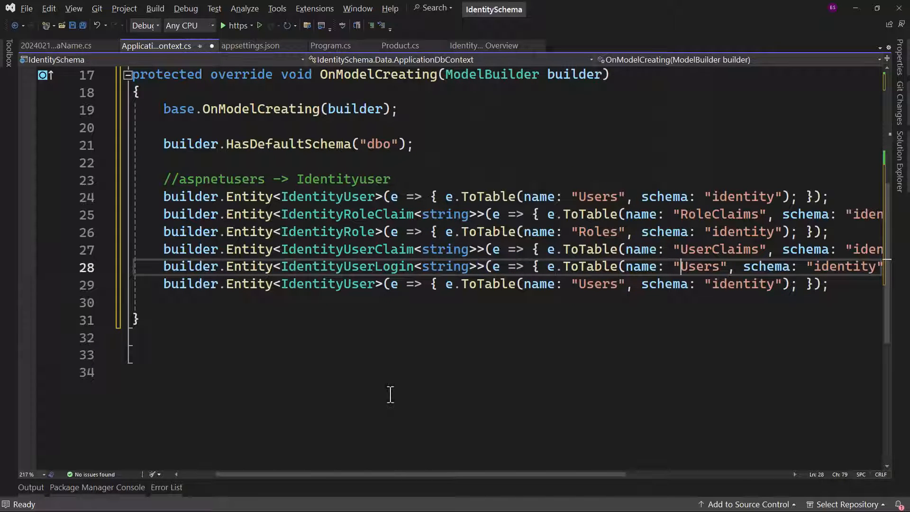
pyautogui.write('UserLogins')
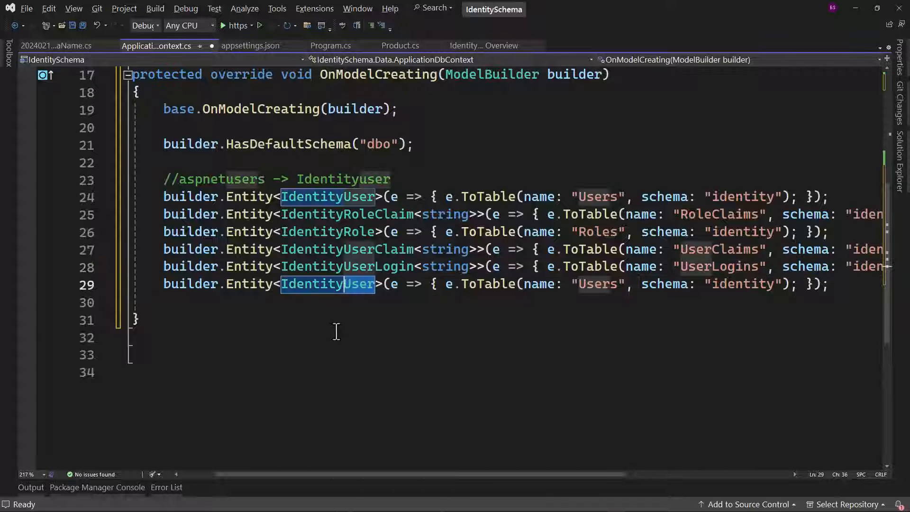
pyautogui.write('Role<string>')
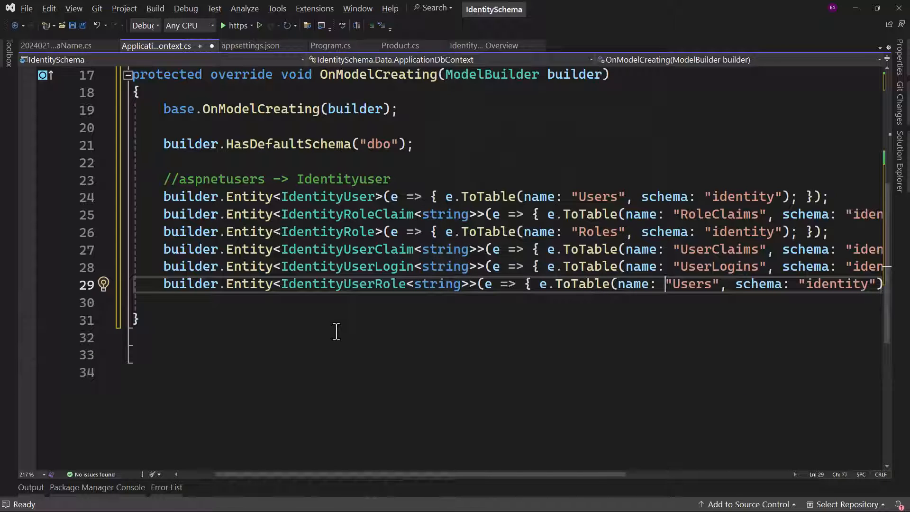
pyautogui.write('UserRole')
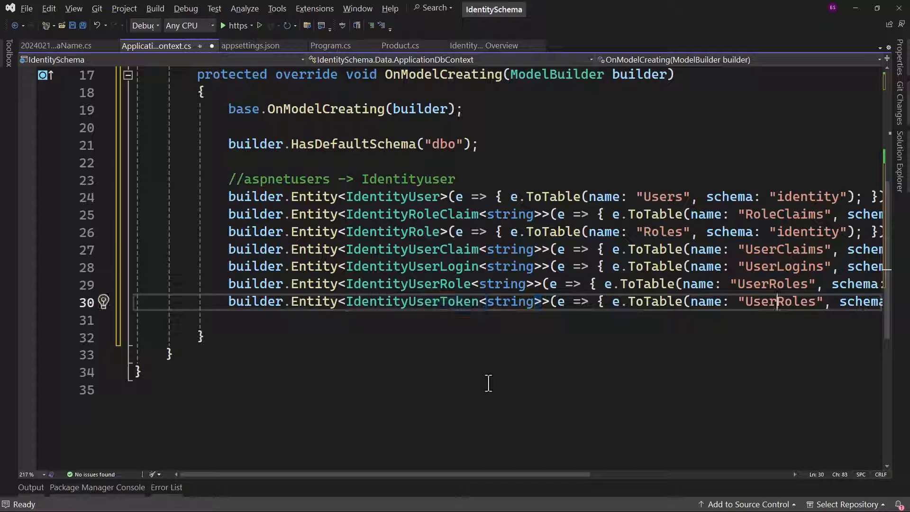
# Map IdentityUserToken<string> to UserTokens in identity and save ApplicationDbContext
pyautogui.write('UserTokens')
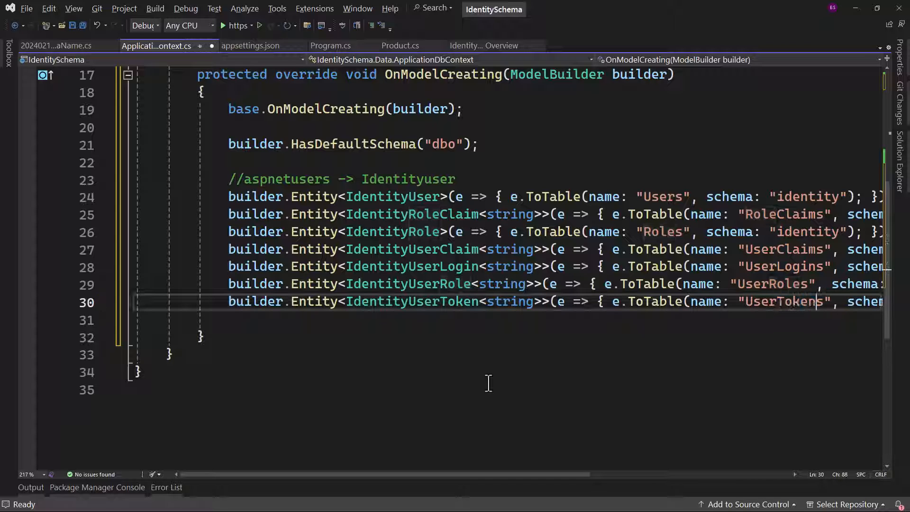
pyautogui.press('Ctrl+S')
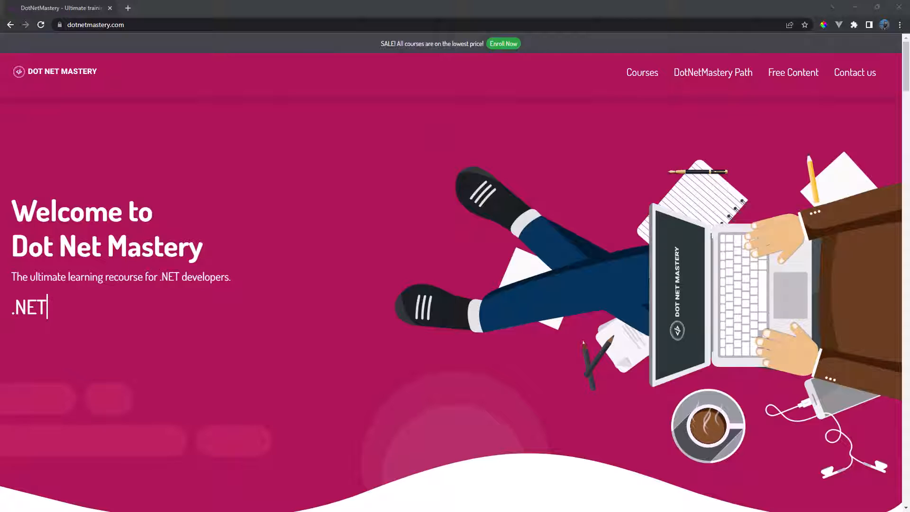
pyautogui.write('Core')
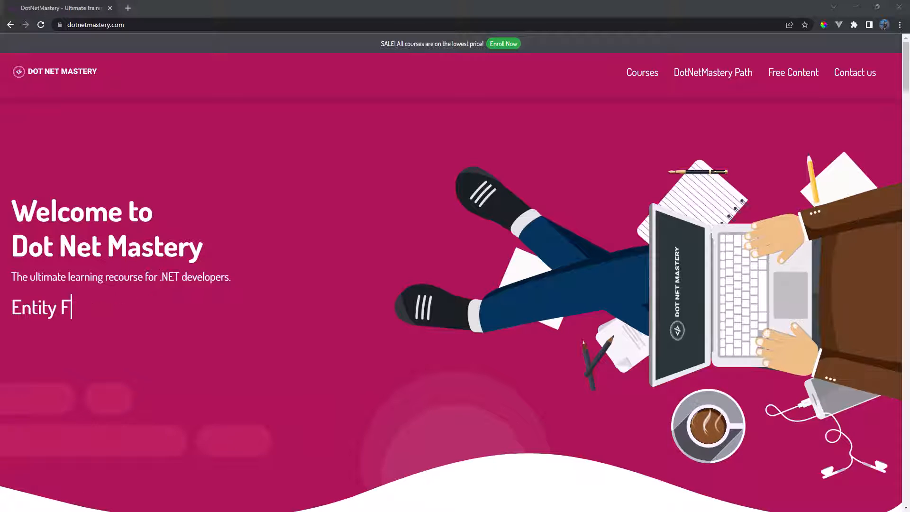
pyautogui.write('Blazor')
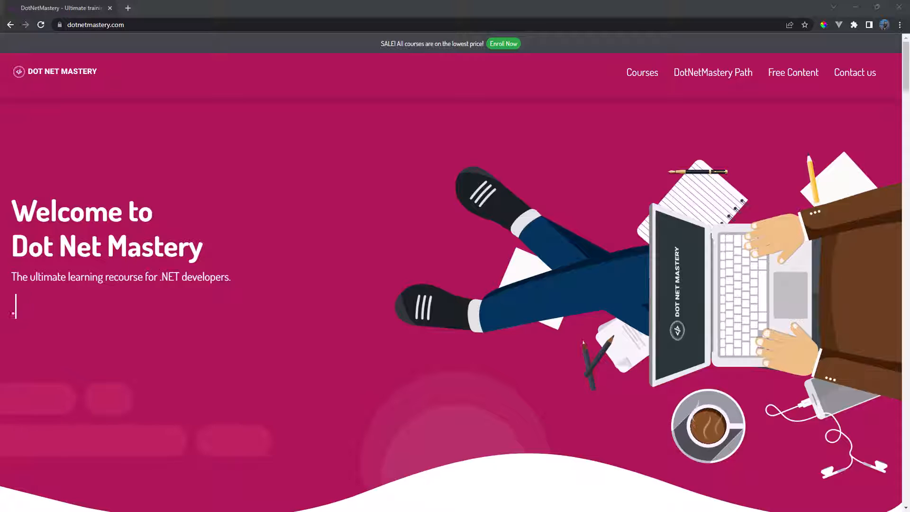
pyautogui.write('.NET Core')
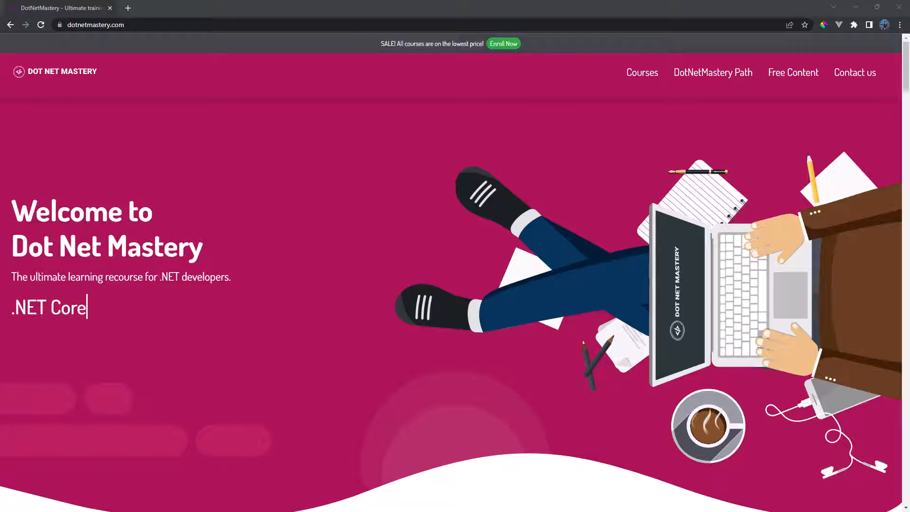